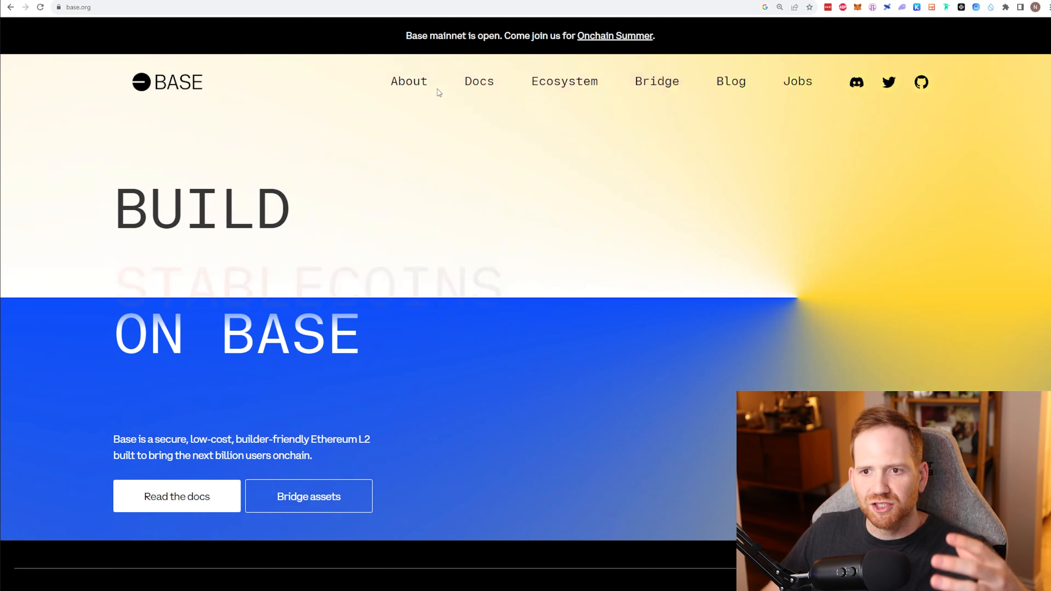
Step: Go from base.org's banner to the Onchain Summer Base Day One mint page
click(613, 35)
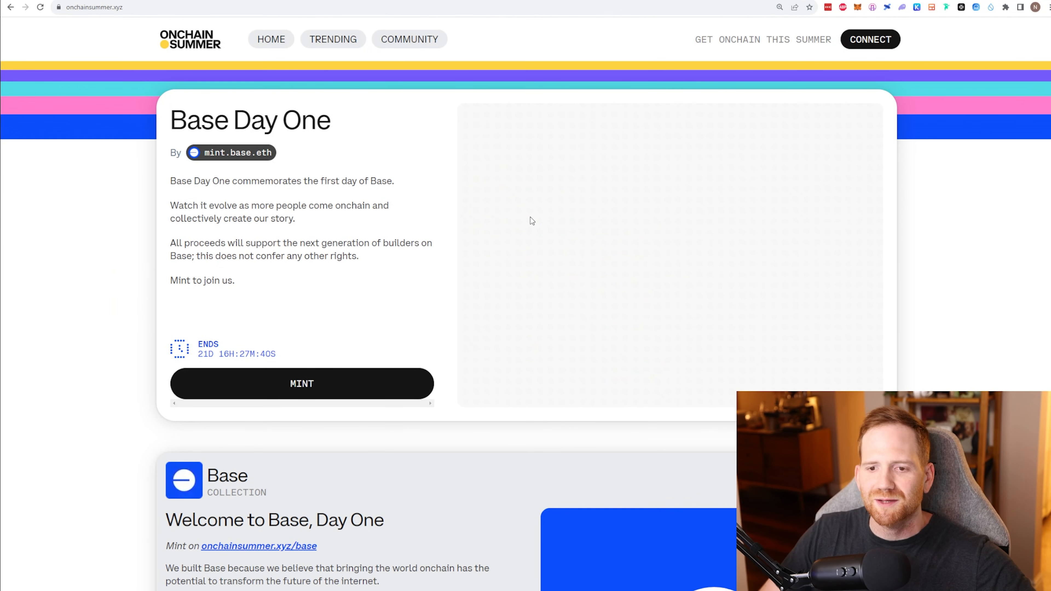
text(This is the st)
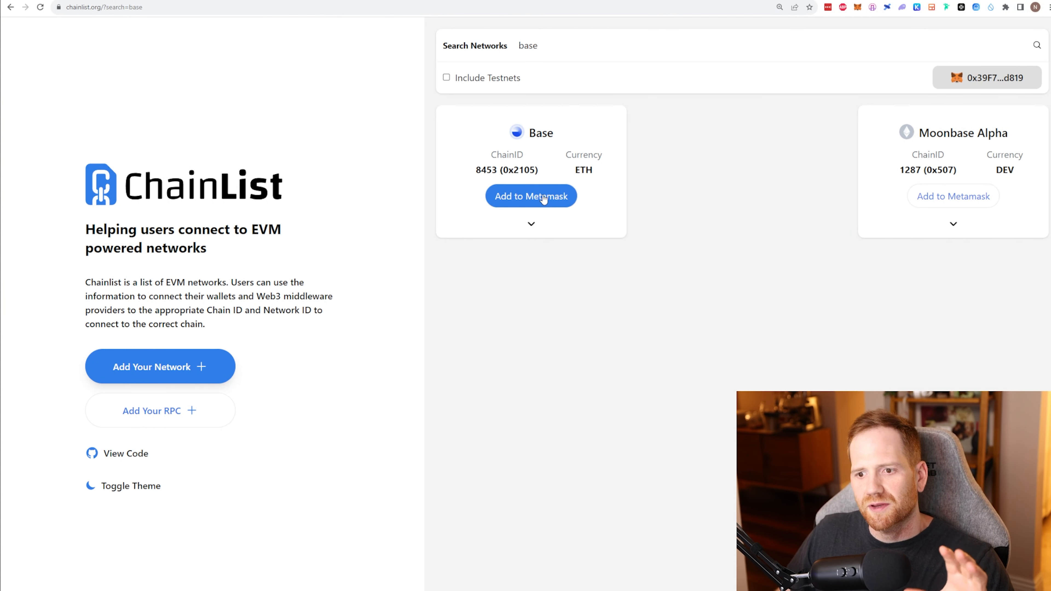
Step: Add the Base network (chain ID 8453, ETH) to MetaMask from the ChainList card
click(530, 195)
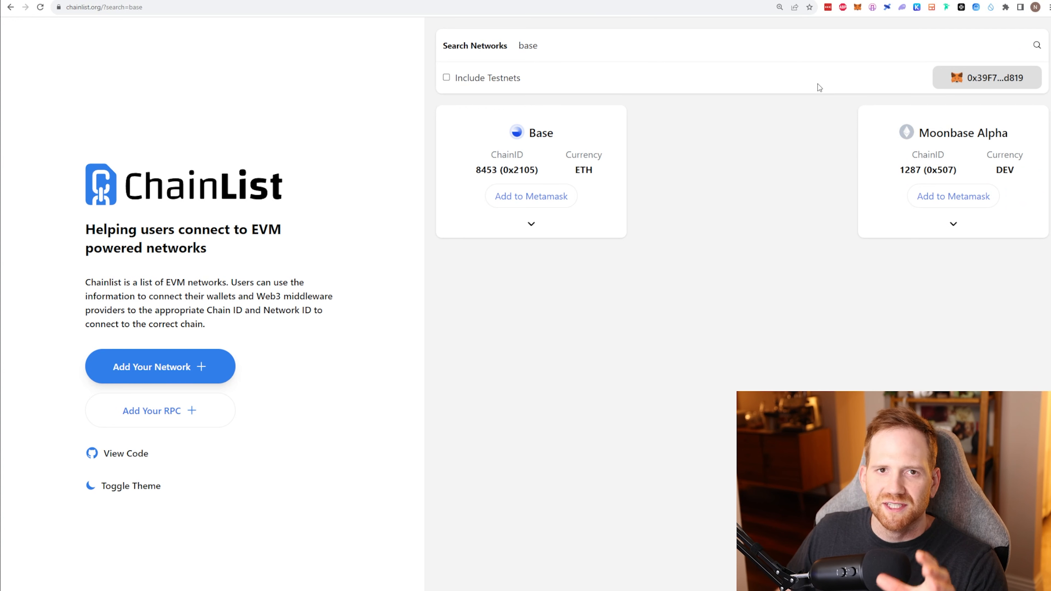
mouse_move(827, 92)
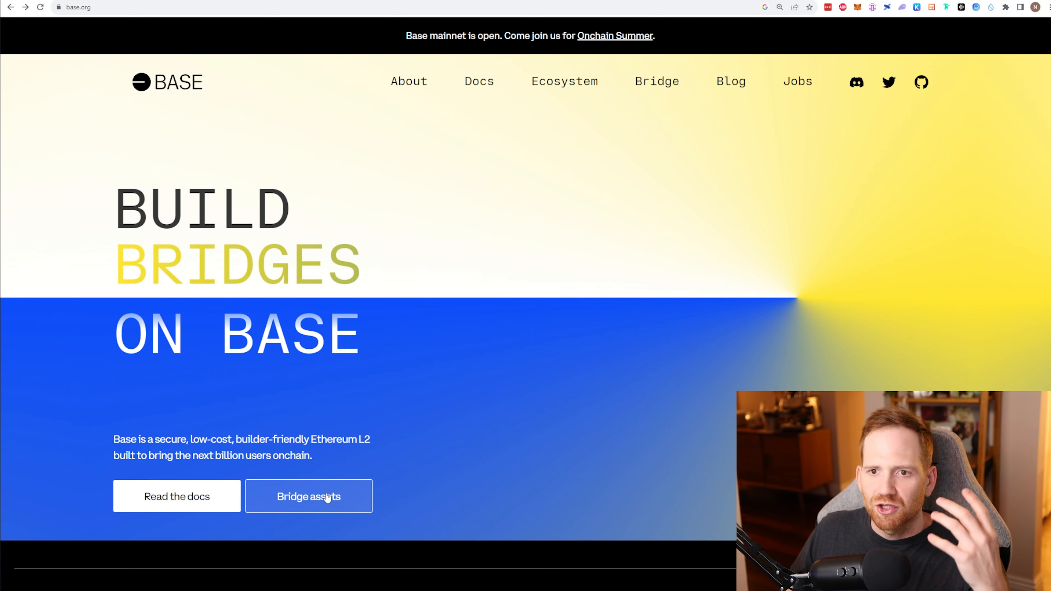
Step: Reach the Ethereum-to-Base deposit page and list its bridgeable tokens: ETH, cbETH, DAI, USDC
click(308, 496)
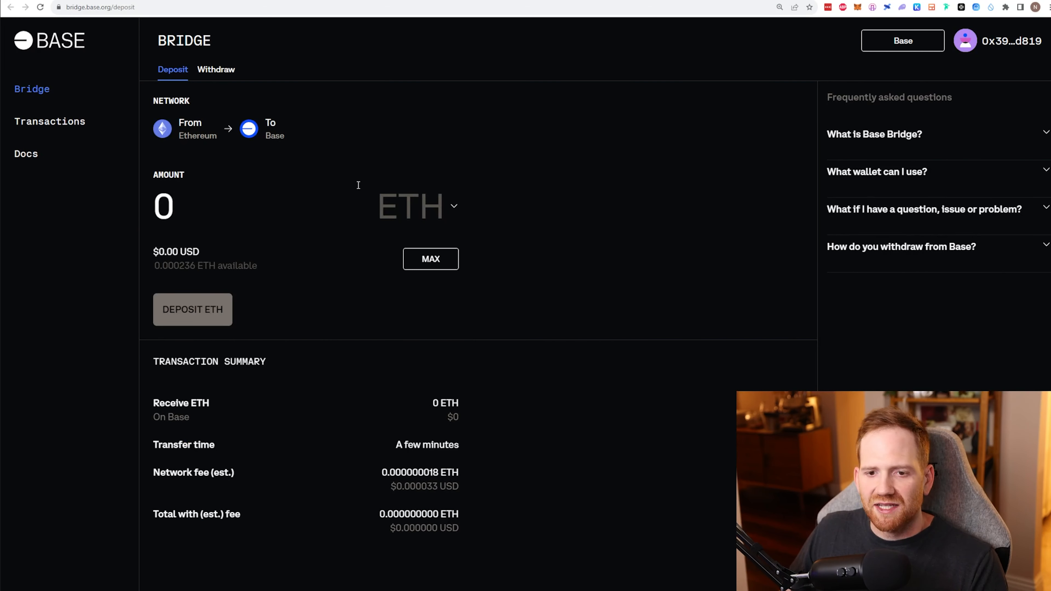
mouse_move(311, 175)
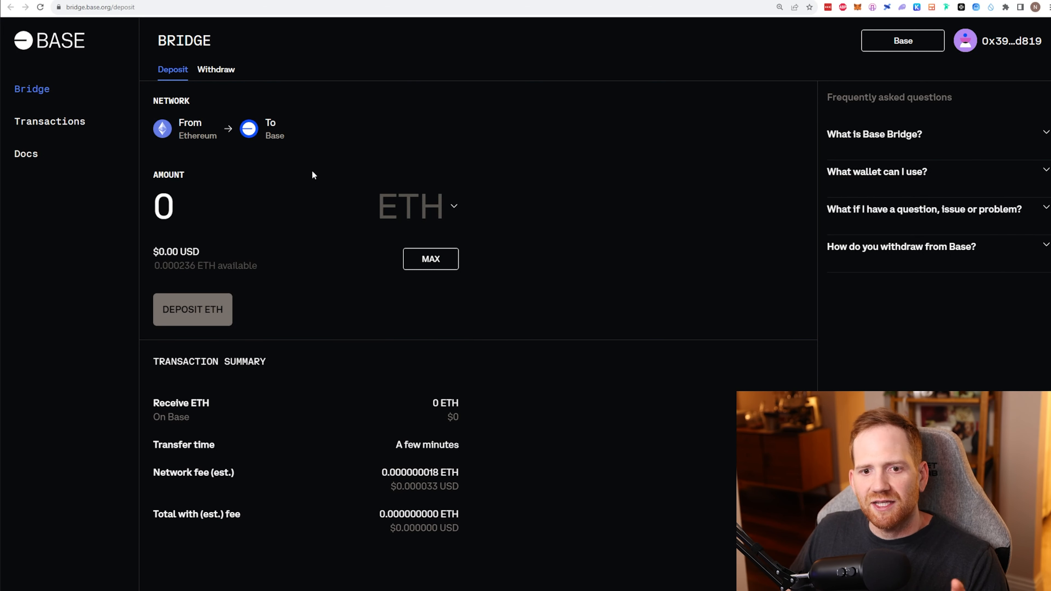
click(174, 206)
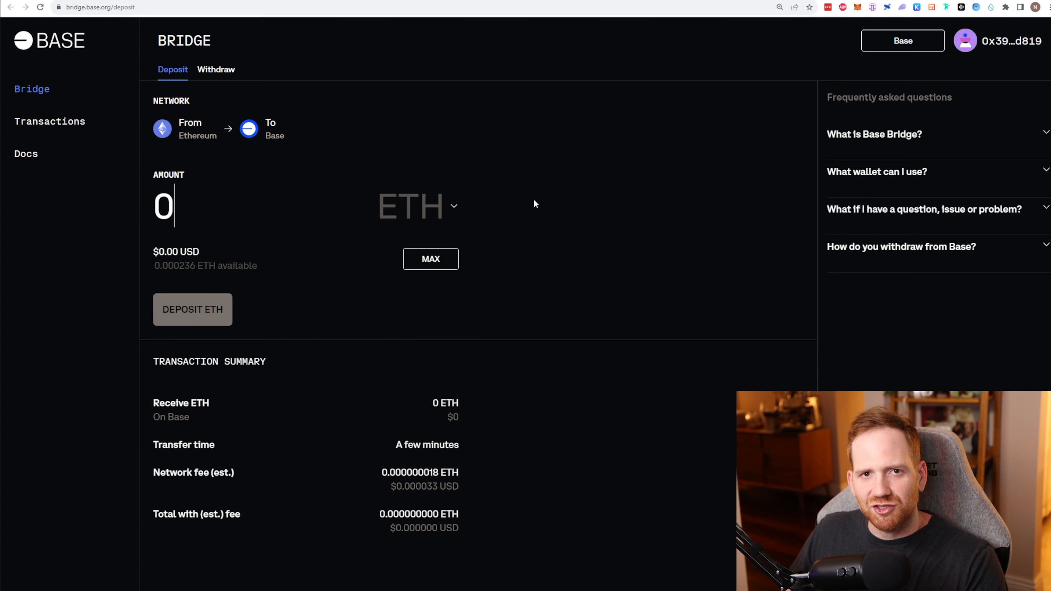
click(998, 44)
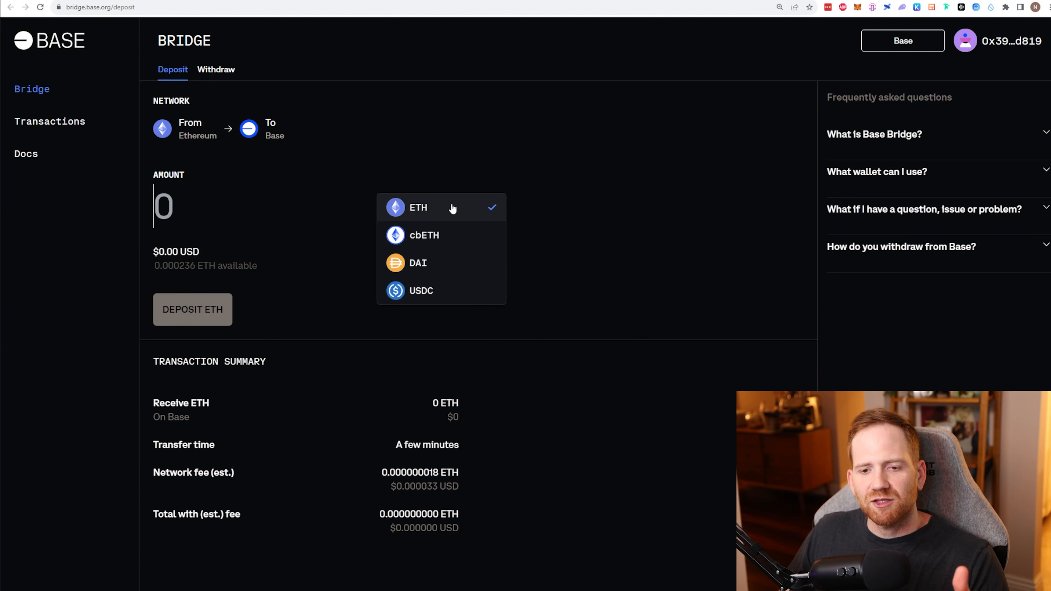
mouse_move(451, 245)
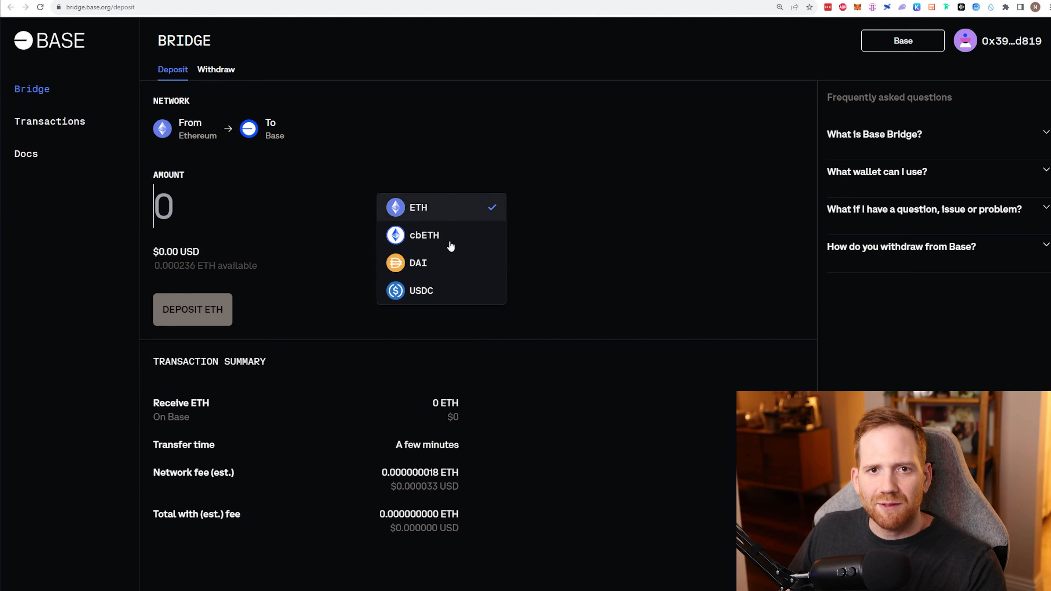
mouse_move(447, 291)
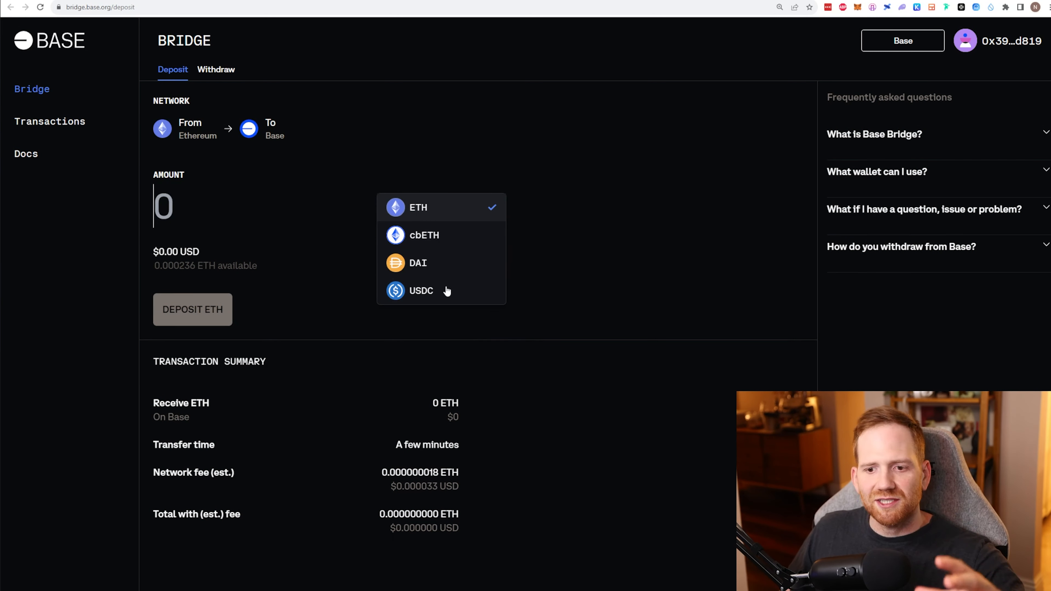
mouse_move(456, 274)
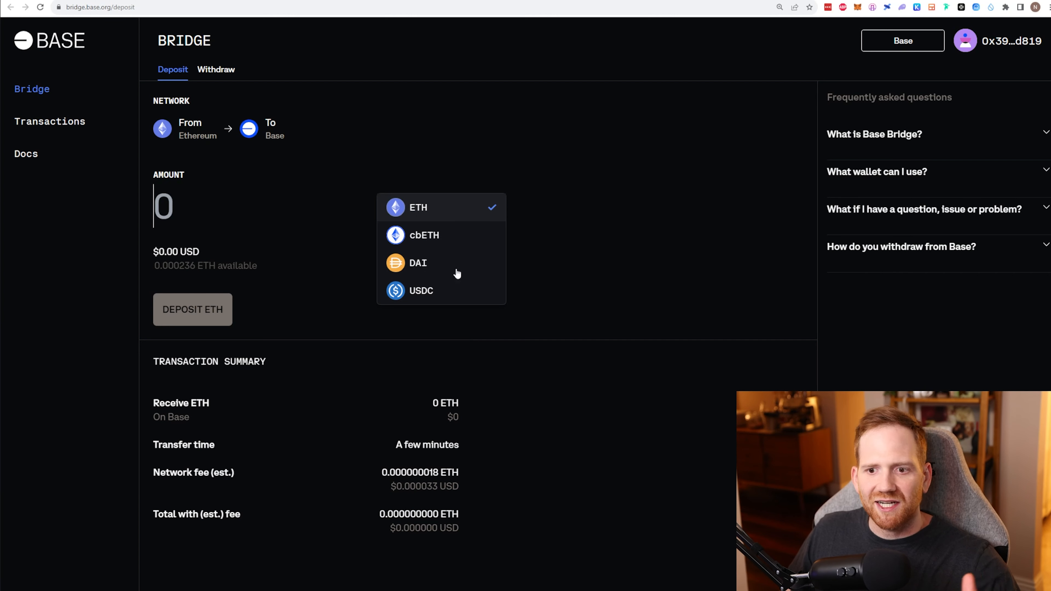
mouse_move(591, 254)
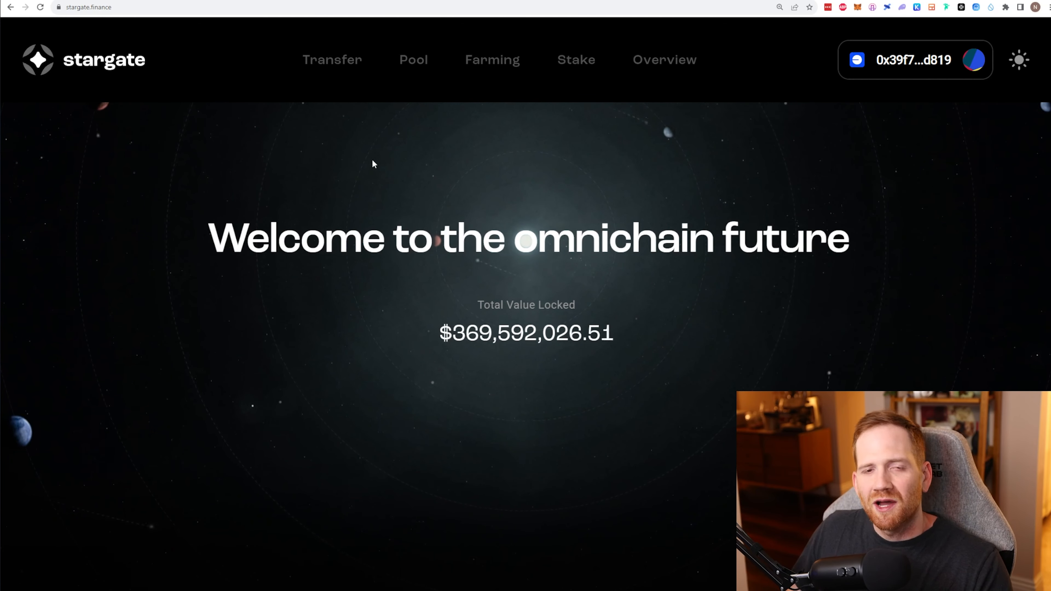
Step: Bring up Stargate's transfer page to view its destination network options
click(332, 59)
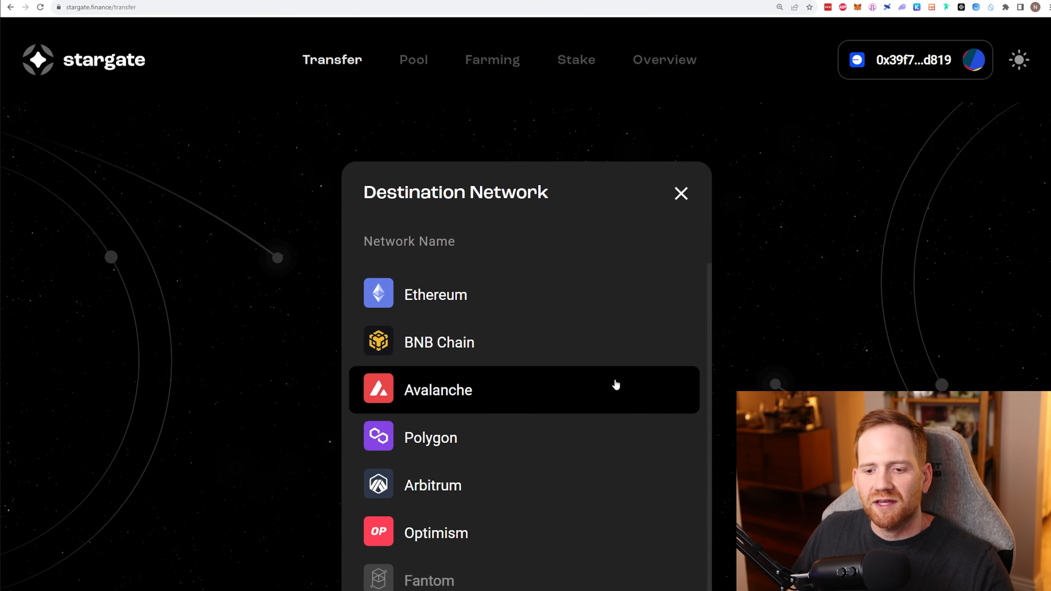
mouse_move(747, 359)
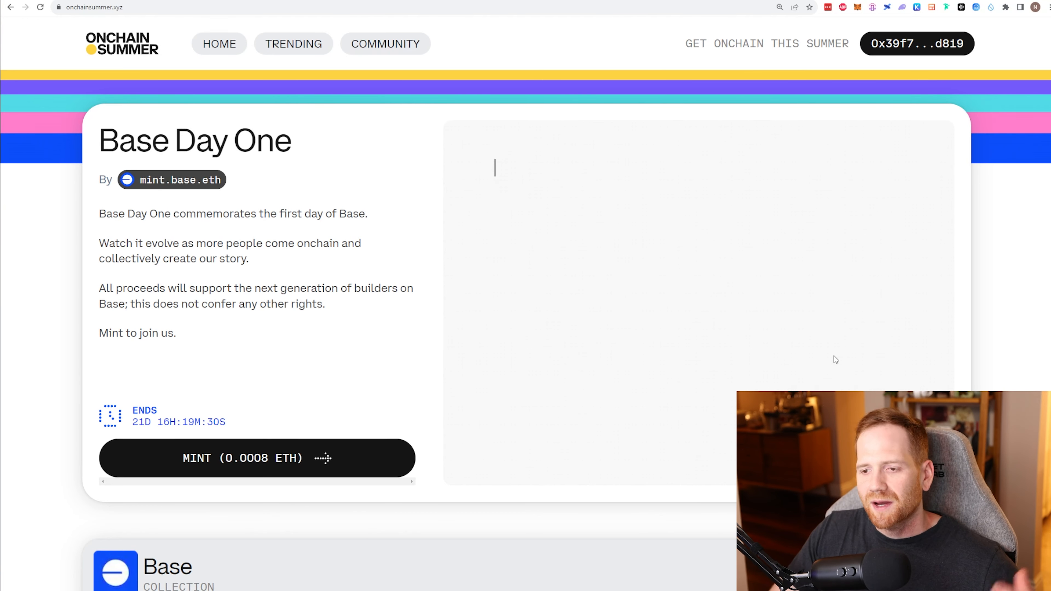
Step: Watch the Base Day One preview: 'This is the story of Base and bringing the world onchain.'
text(This is the story of Base and bringing the wor)
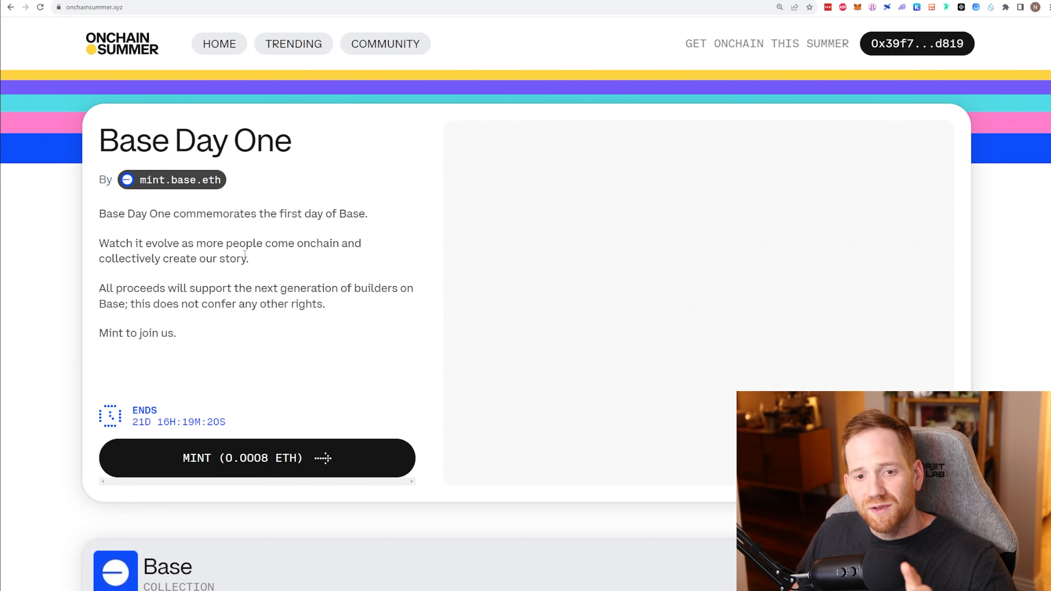
text(This is the story of Base)
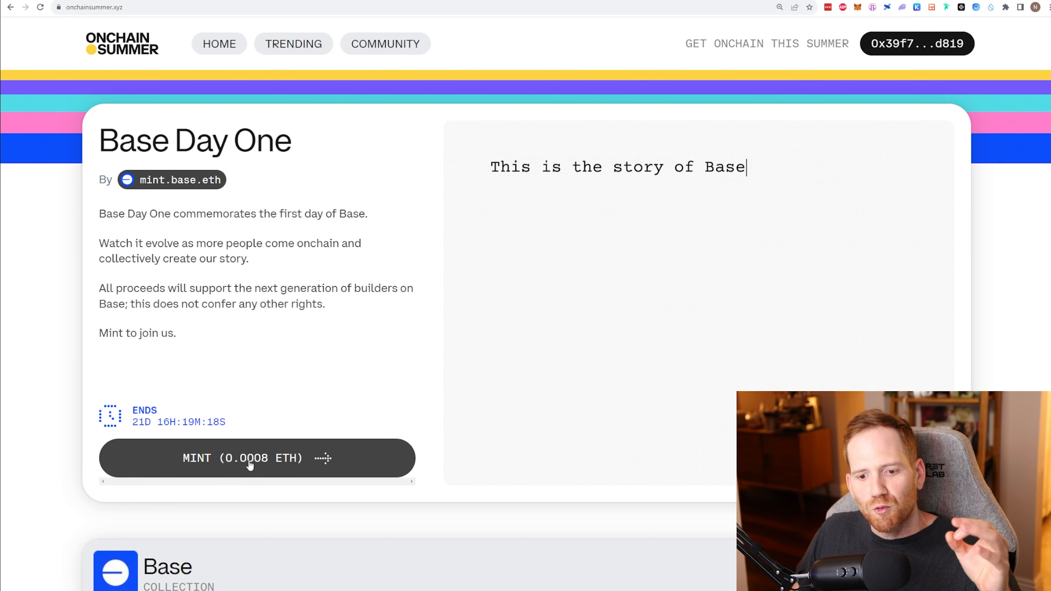
text(and bringing the world onchain.)
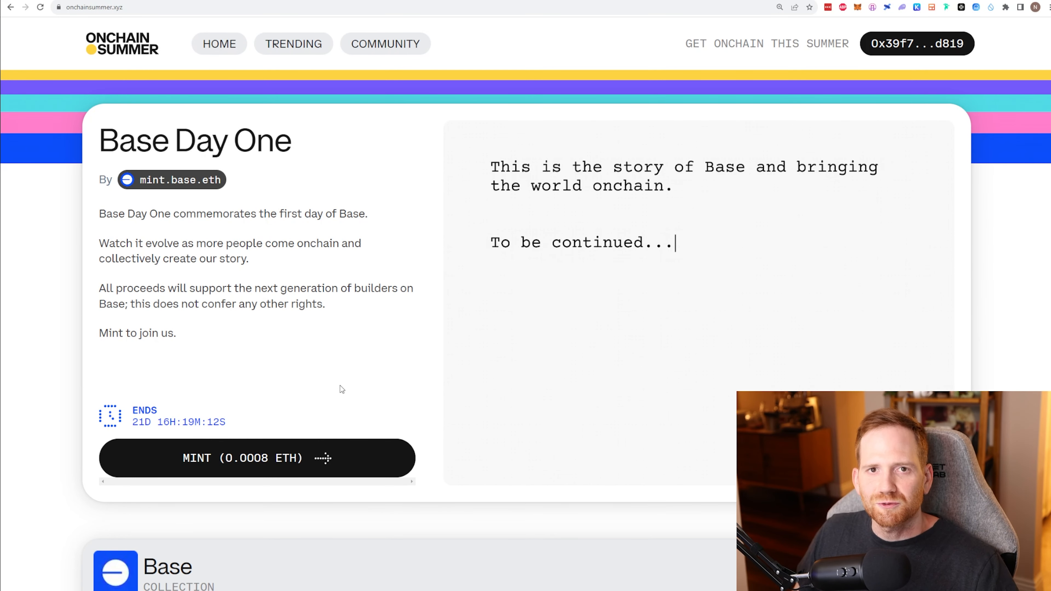
Step: Browse the Trending mints and the upcoming August drops down to Indelible
scroll(down, 3)
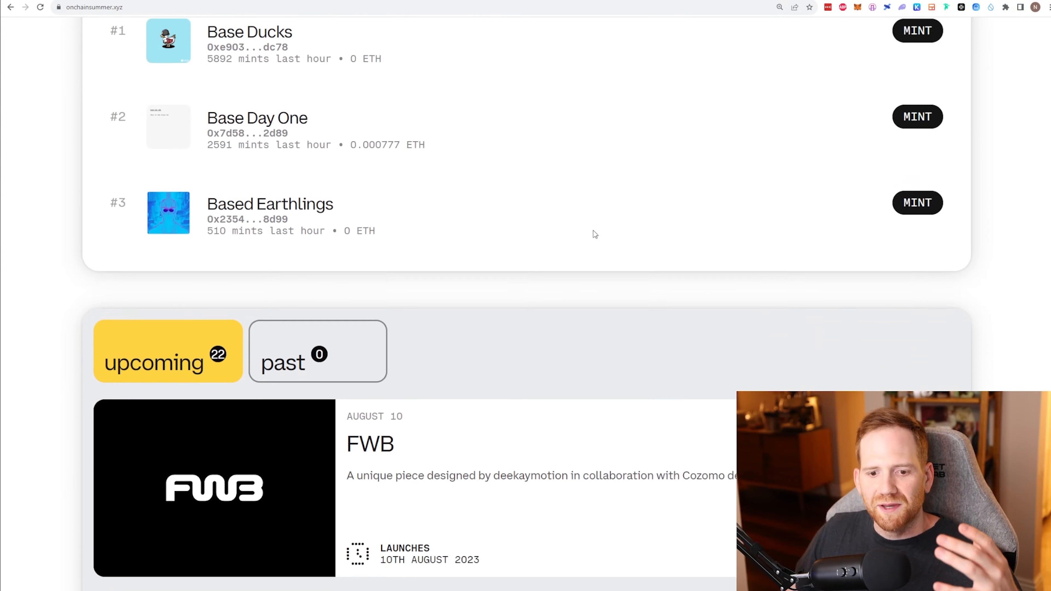
scroll(down, 3)
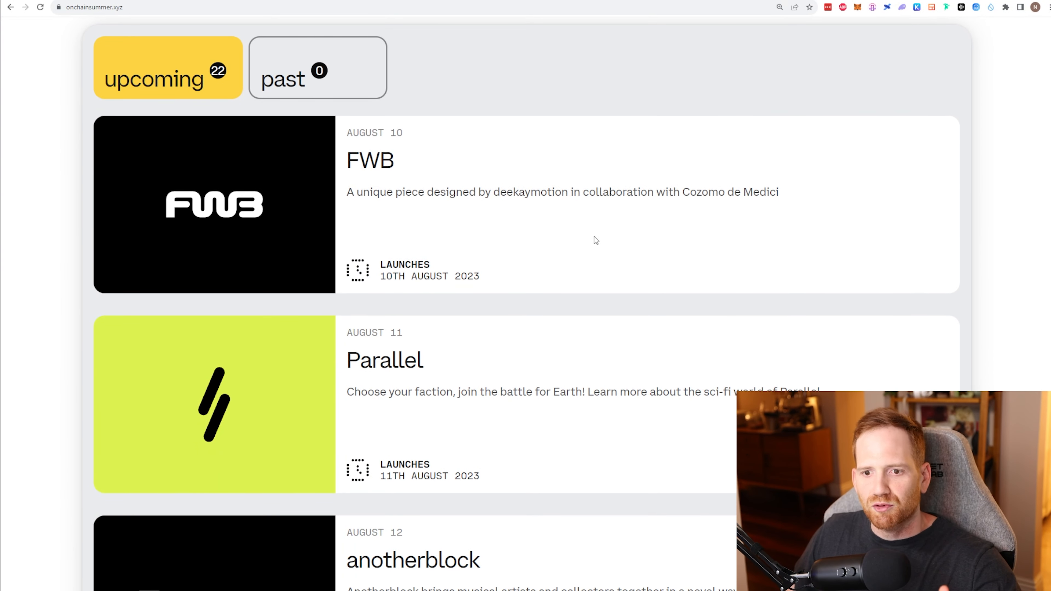
scroll(down, 3)
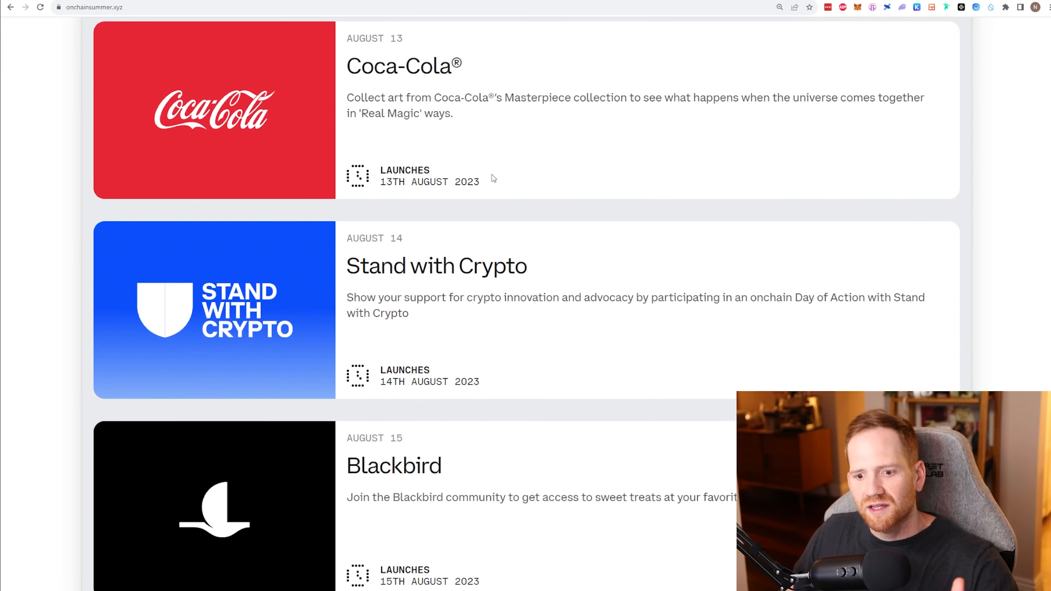
scroll(down, 3)
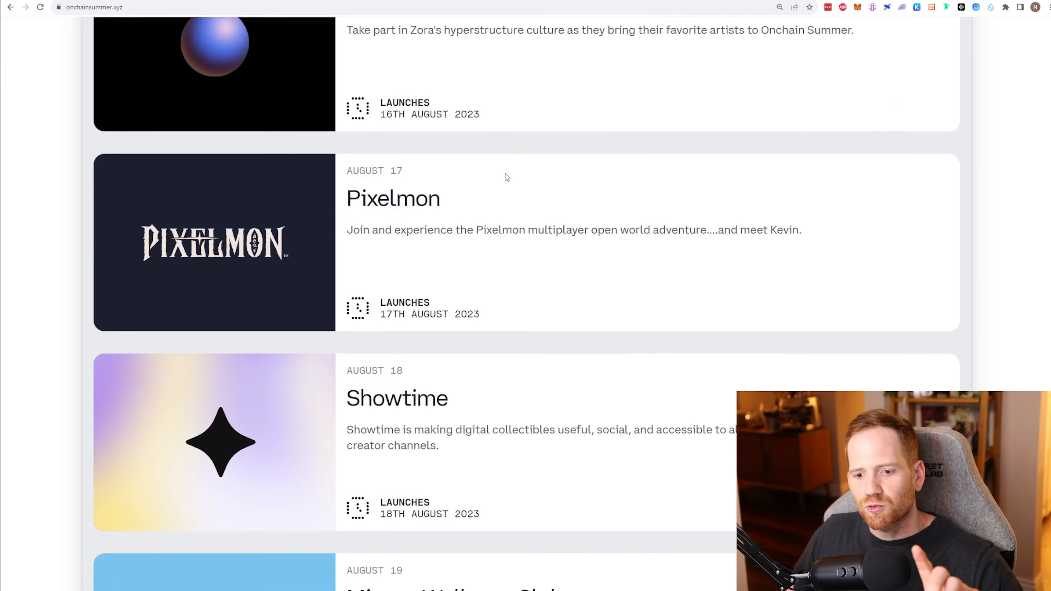
scroll(down, 3)
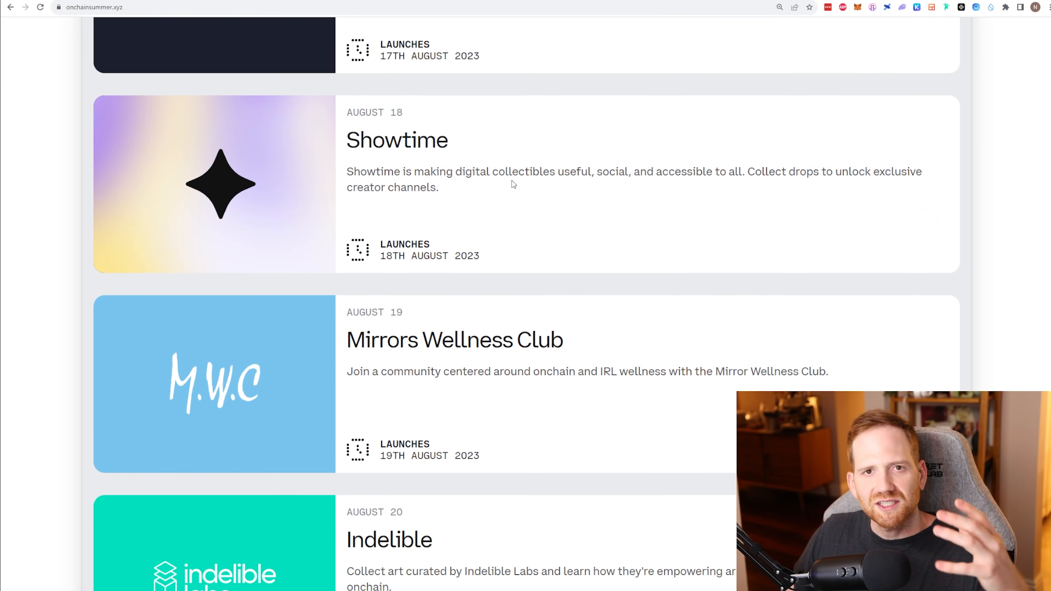
mouse_move(513, 193)
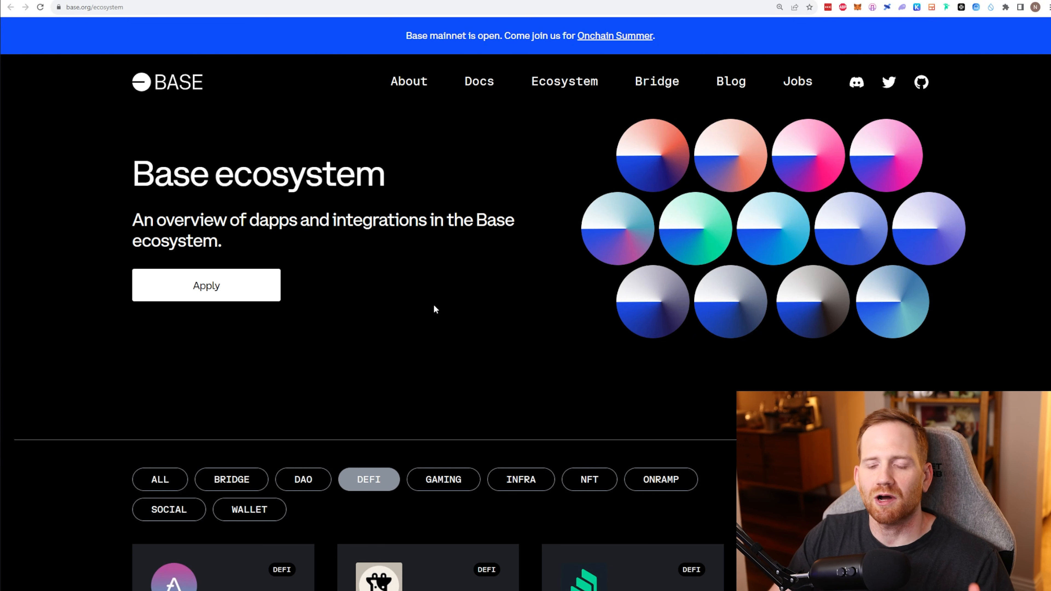
mouse_move(420, 293)
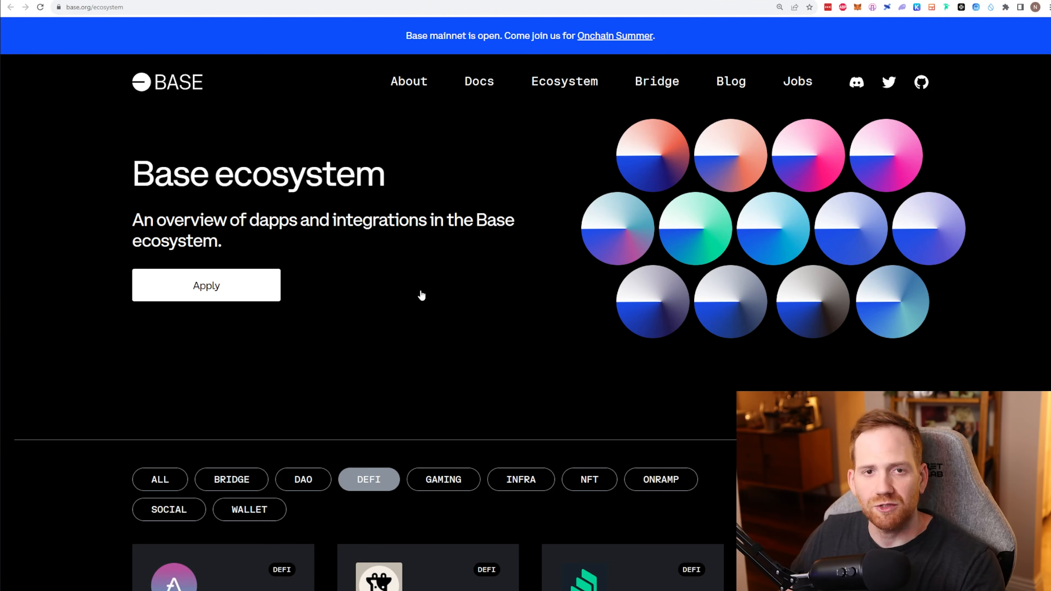
scroll(down, 3)
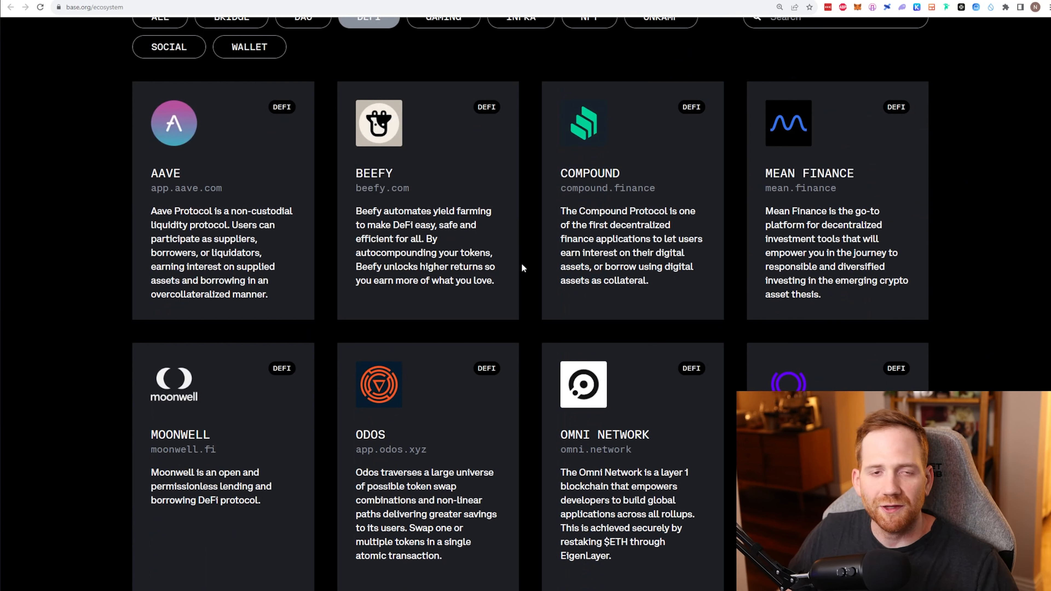
mouse_move(519, 278)
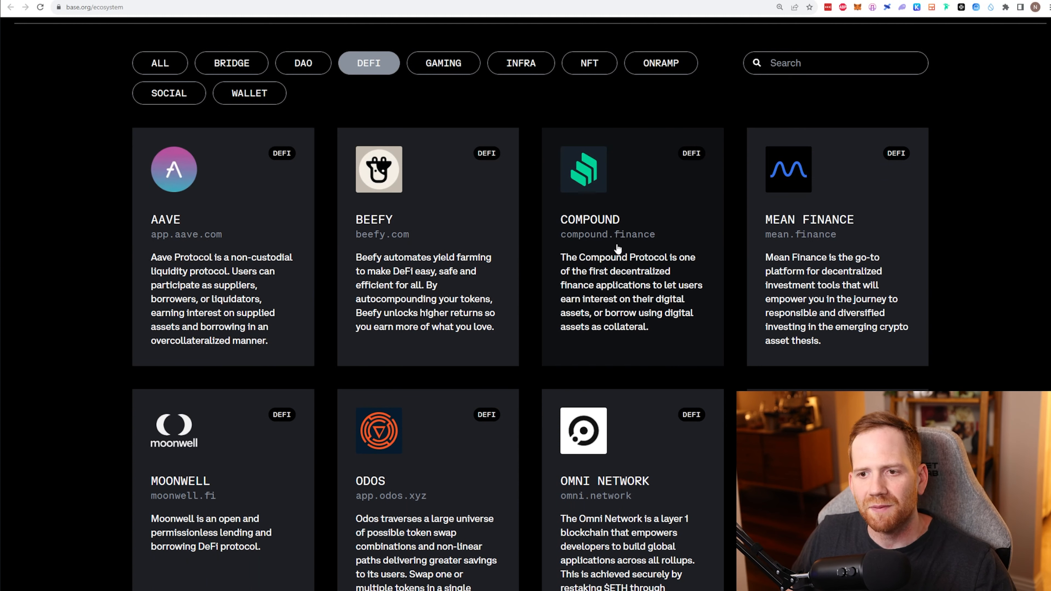
click(442, 63)
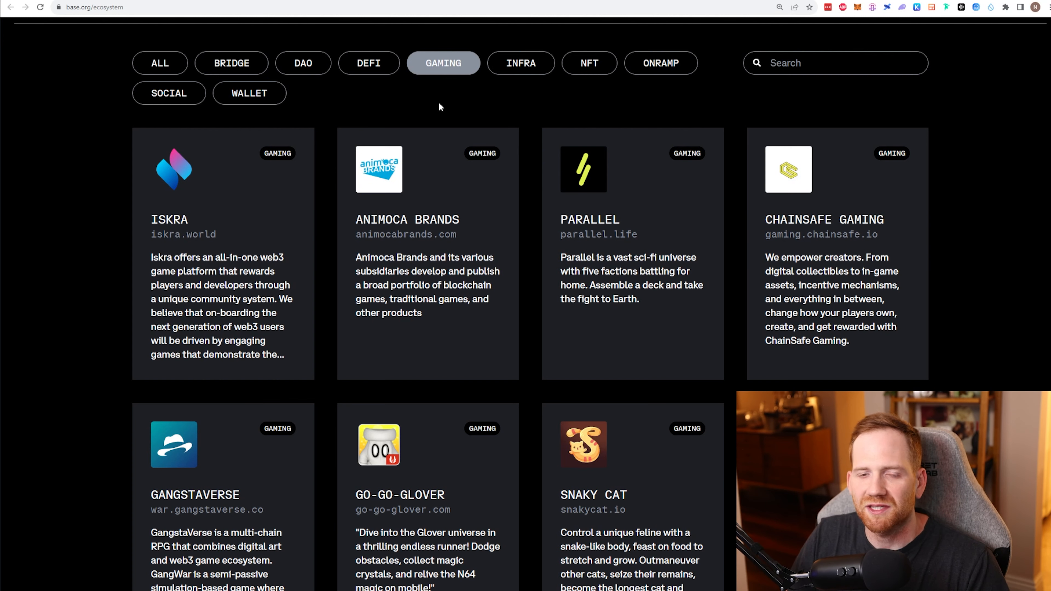
click(588, 62)
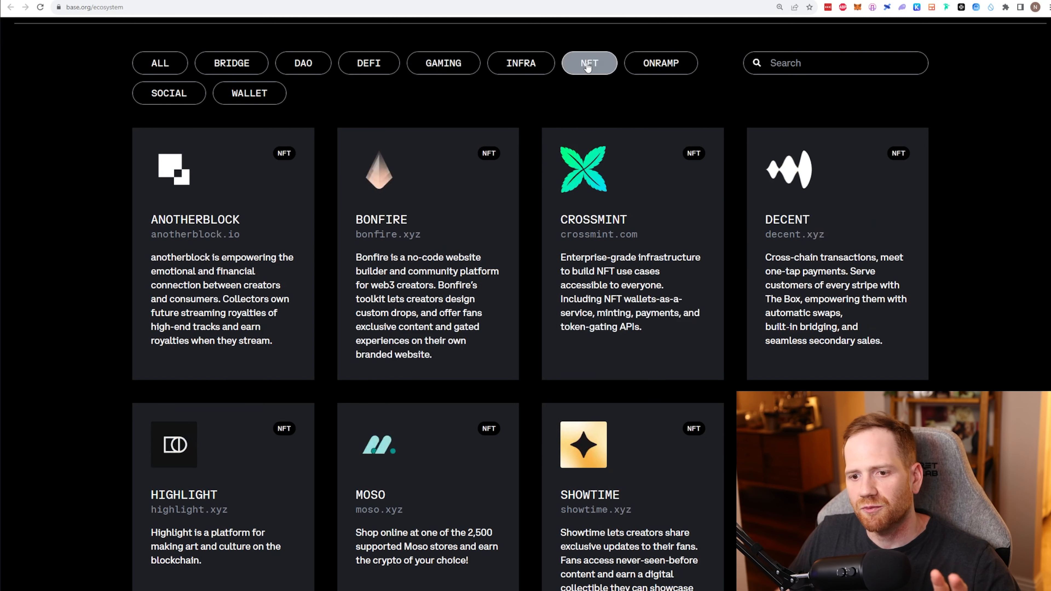
mouse_move(522, 203)
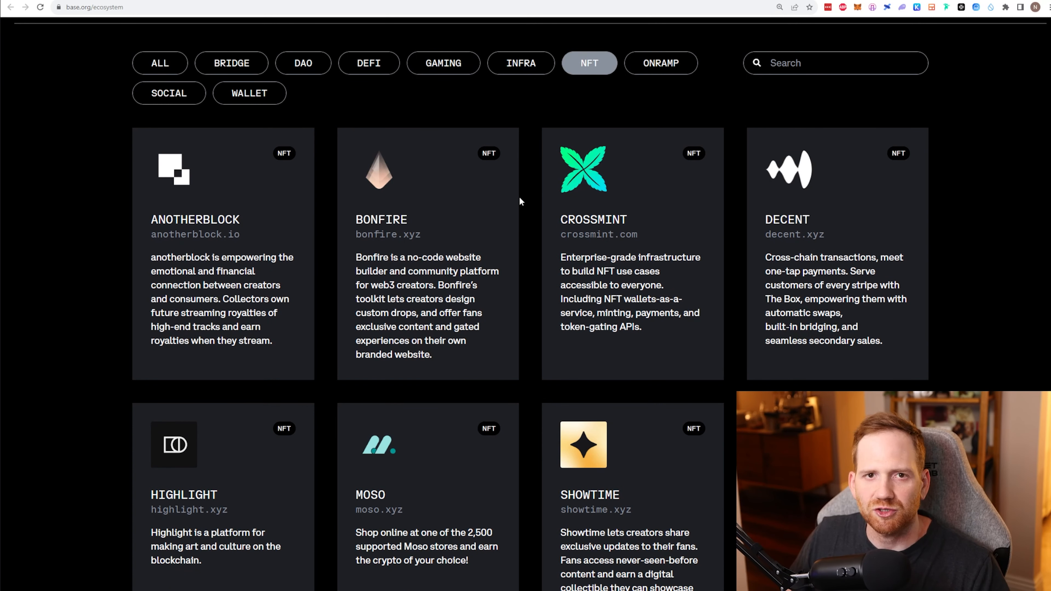
click(368, 63)
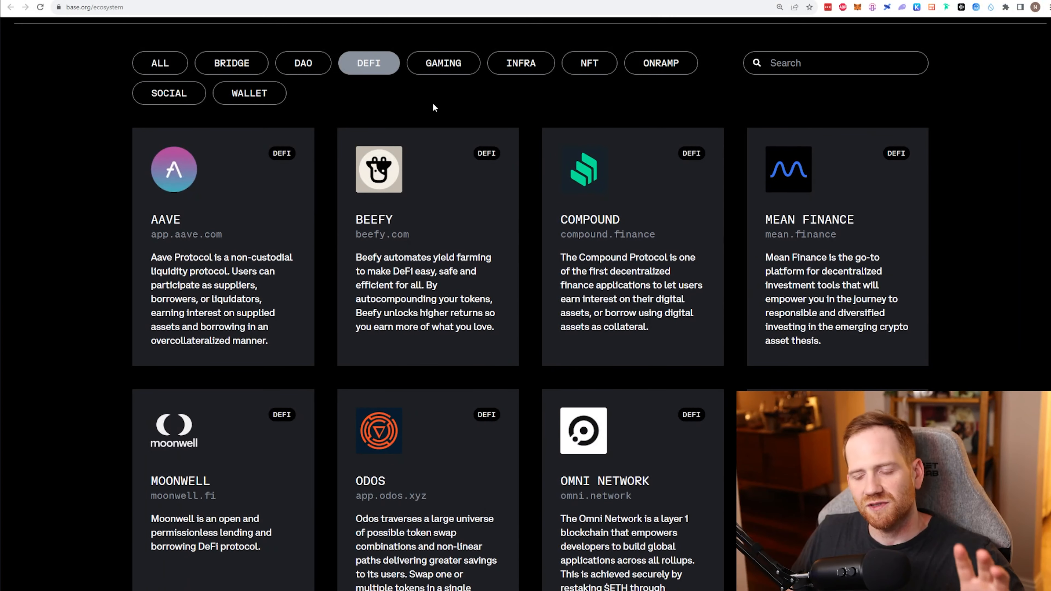
mouse_move(457, 122)
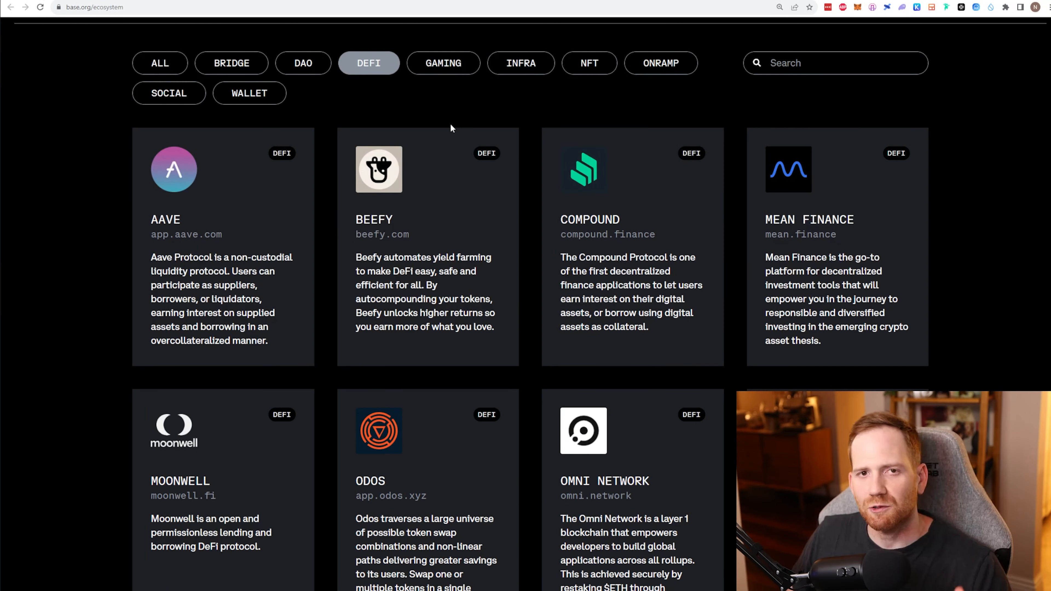
mouse_move(475, 150)
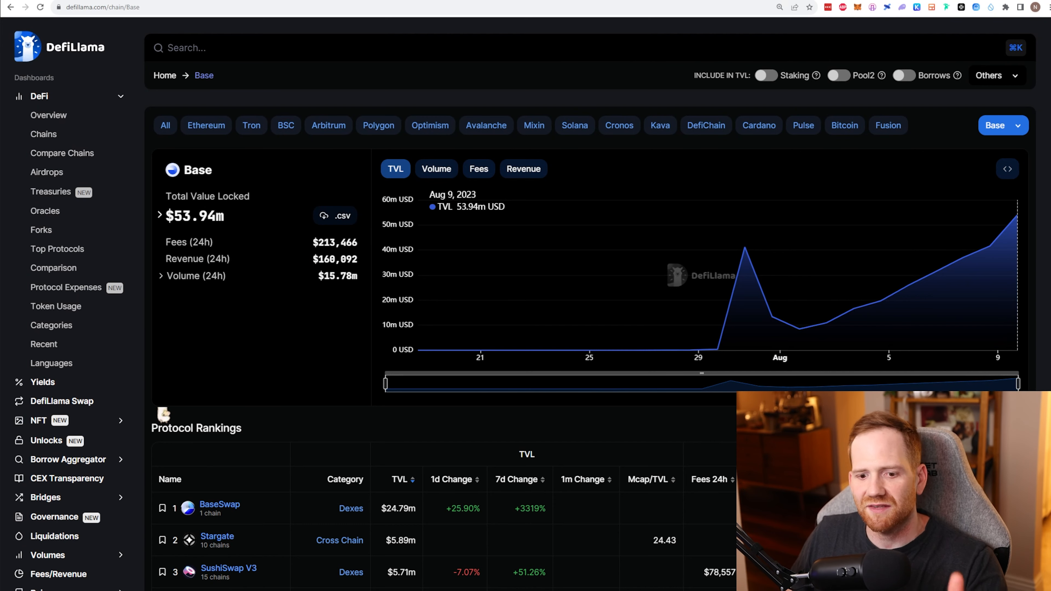
Step: Reveal the Base protocol rankings led by BaseSwap, Stargate and SushiSwap V3
scroll(down, 3)
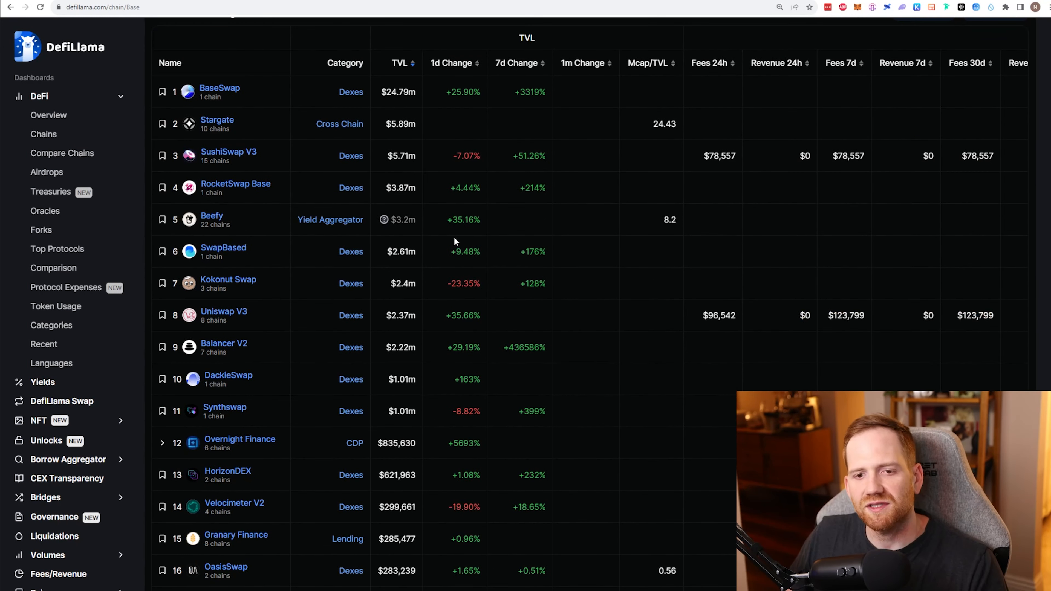
mouse_move(308, 212)
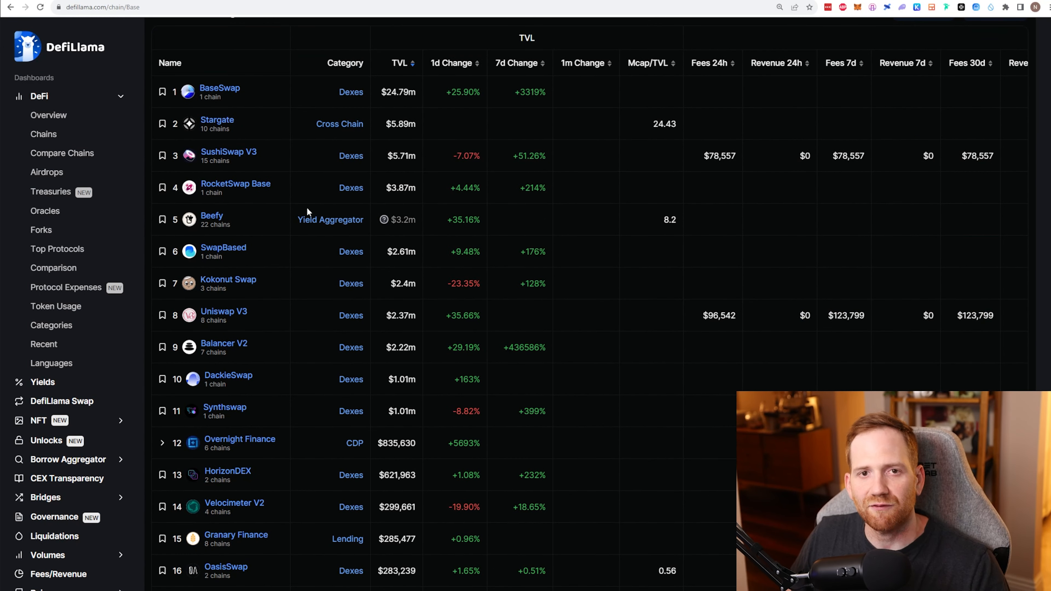
mouse_move(275, 258)
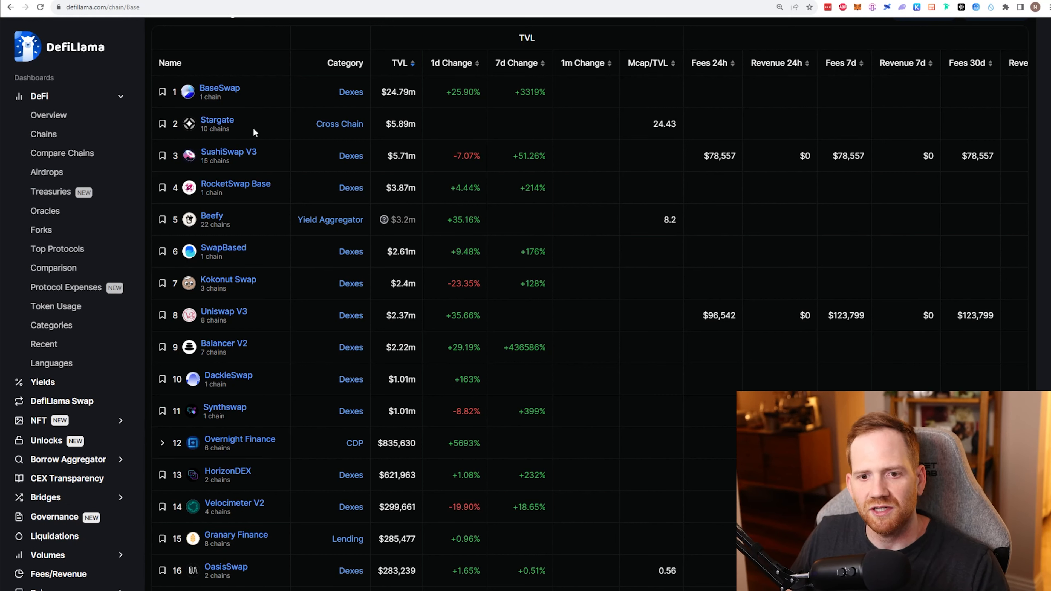
mouse_move(278, 184)
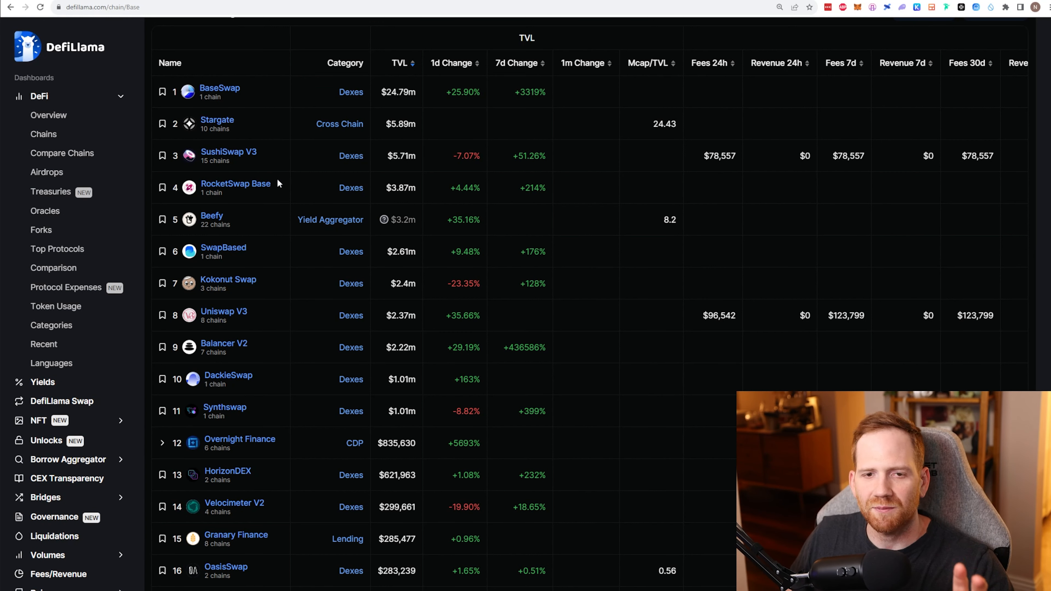
mouse_move(277, 193)
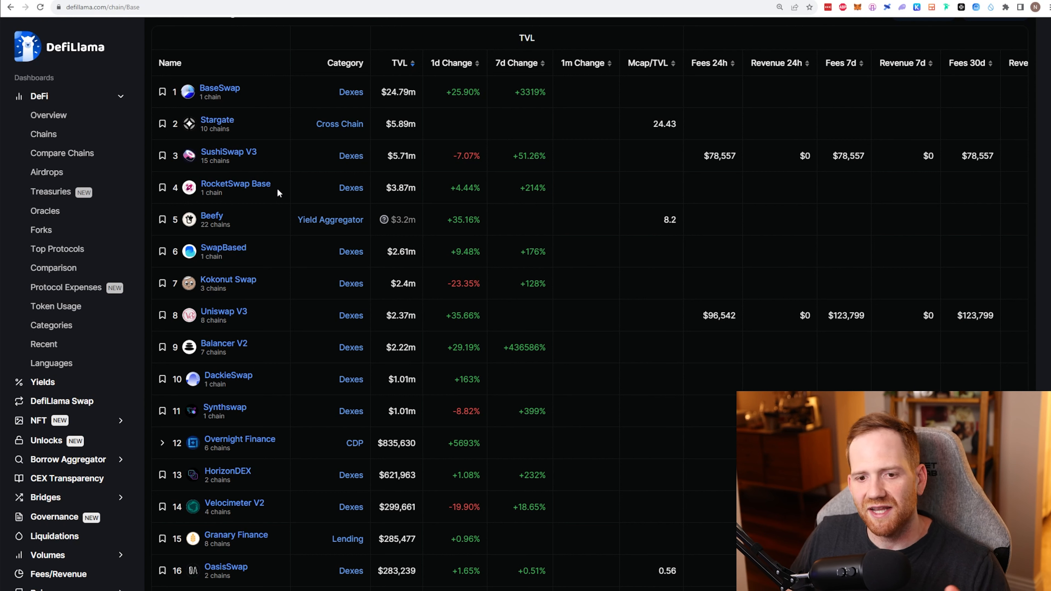
mouse_move(274, 285)
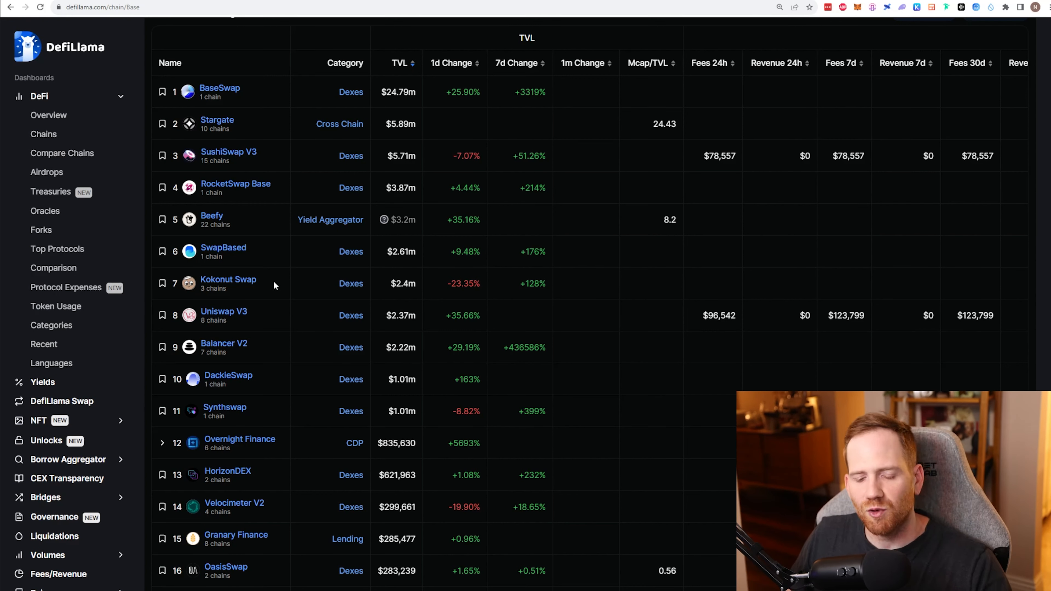
mouse_move(280, 325)
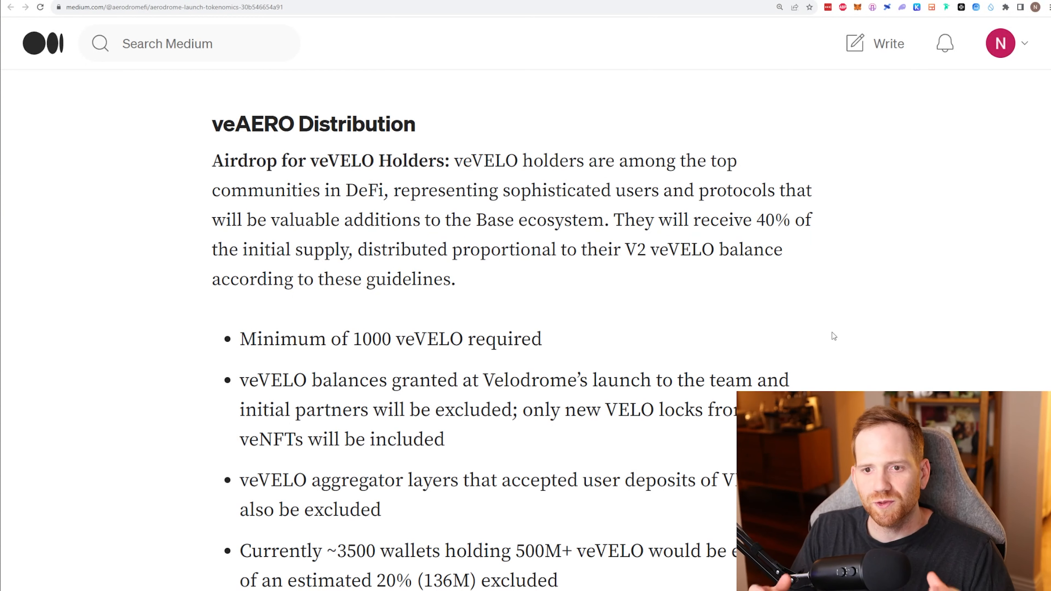
Step: Highlight the 40% veAERO share and the word veVELO in the airdrop paragraph, then clear the highlight
double_click(764, 220)
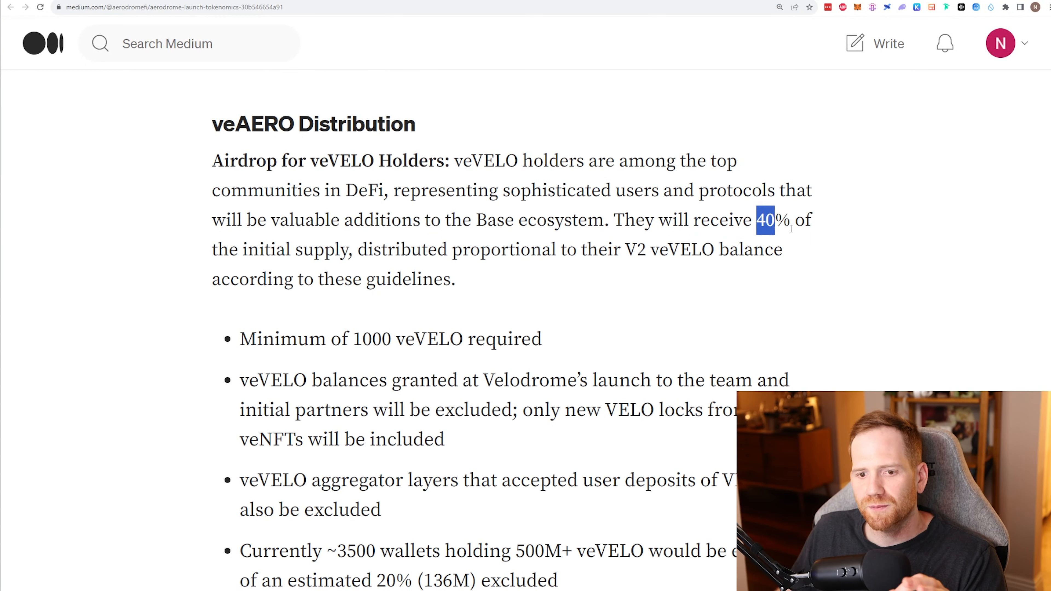
drag(774, 220, 782, 250)
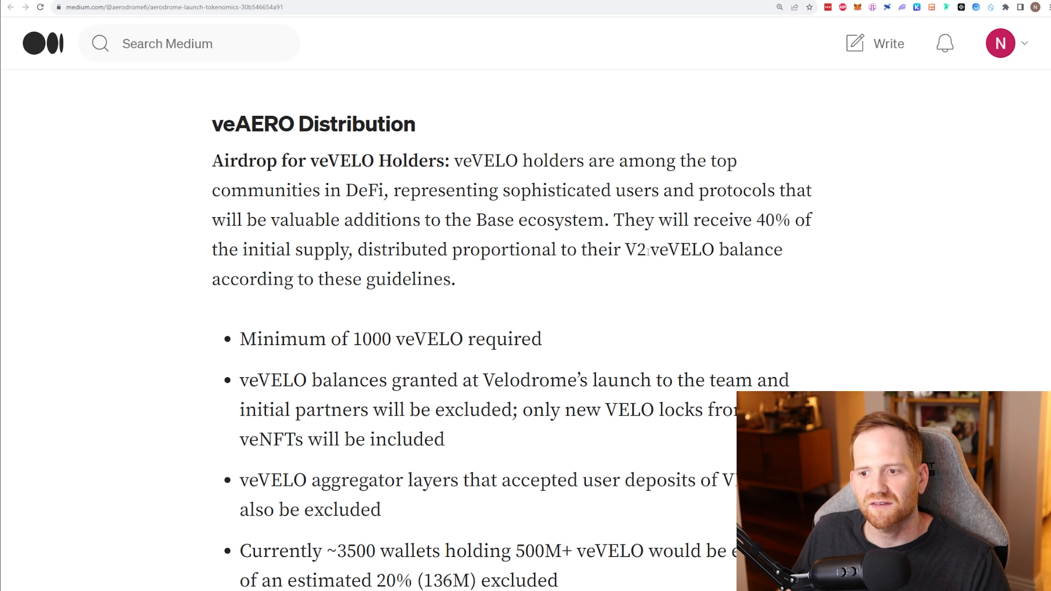
double_click(683, 249)
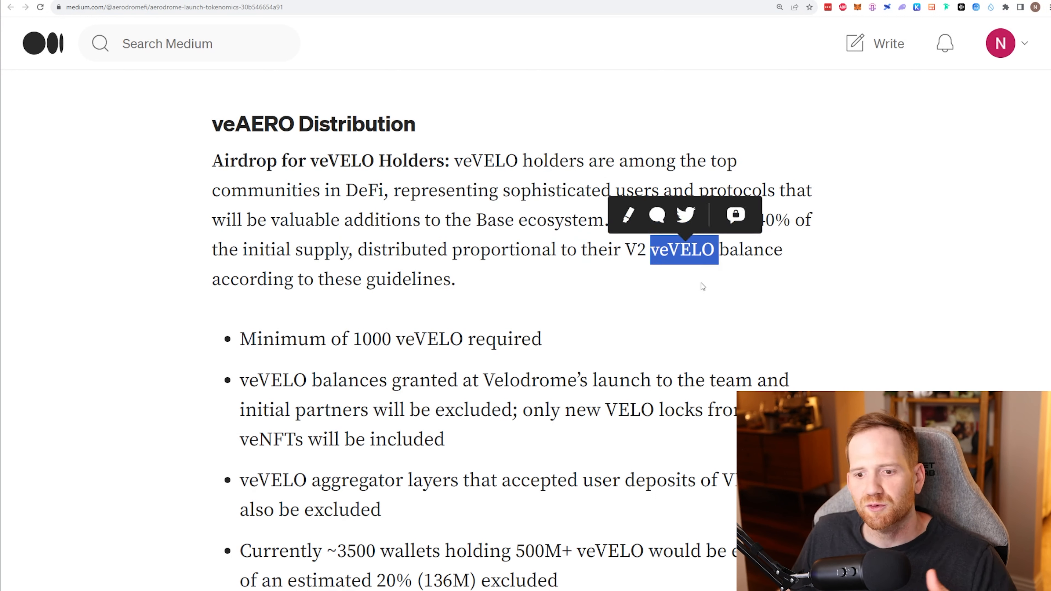
click(597, 289)
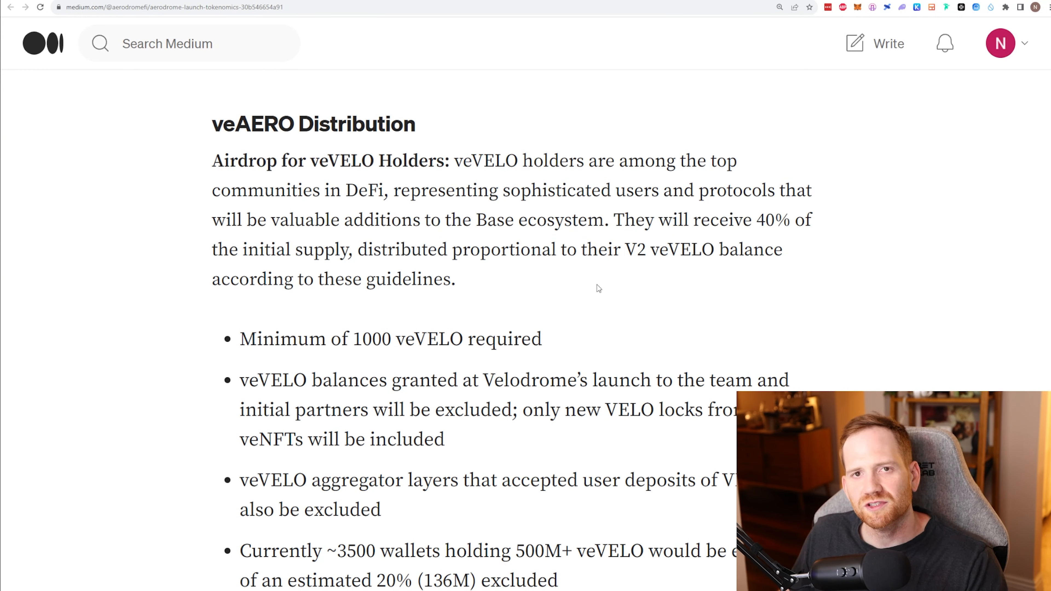
Step: Continue down the article and mark a line in the following section
scroll(down, 3)
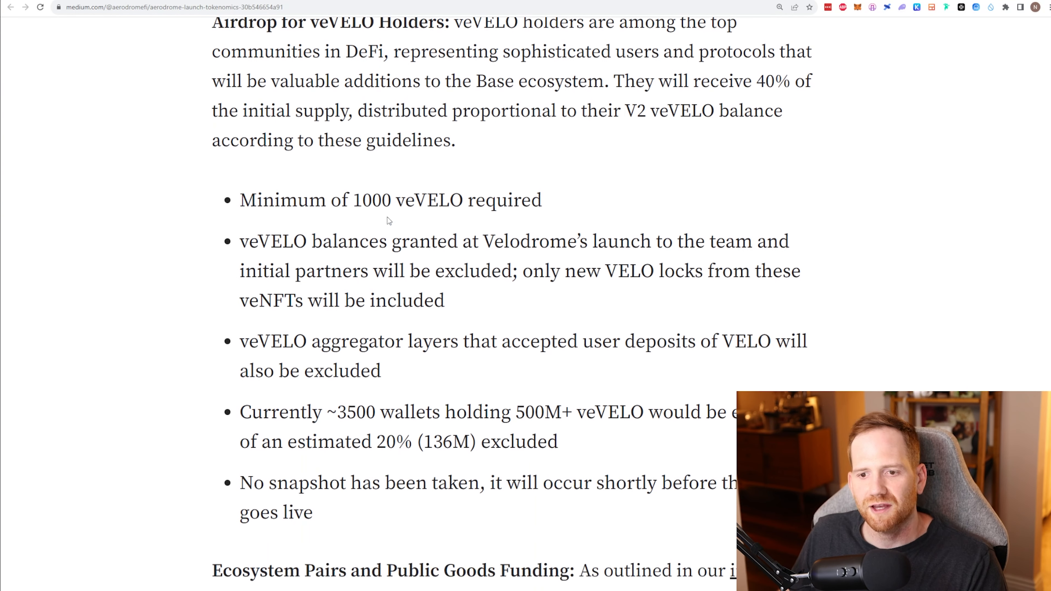
drag(353, 200, 457, 200)
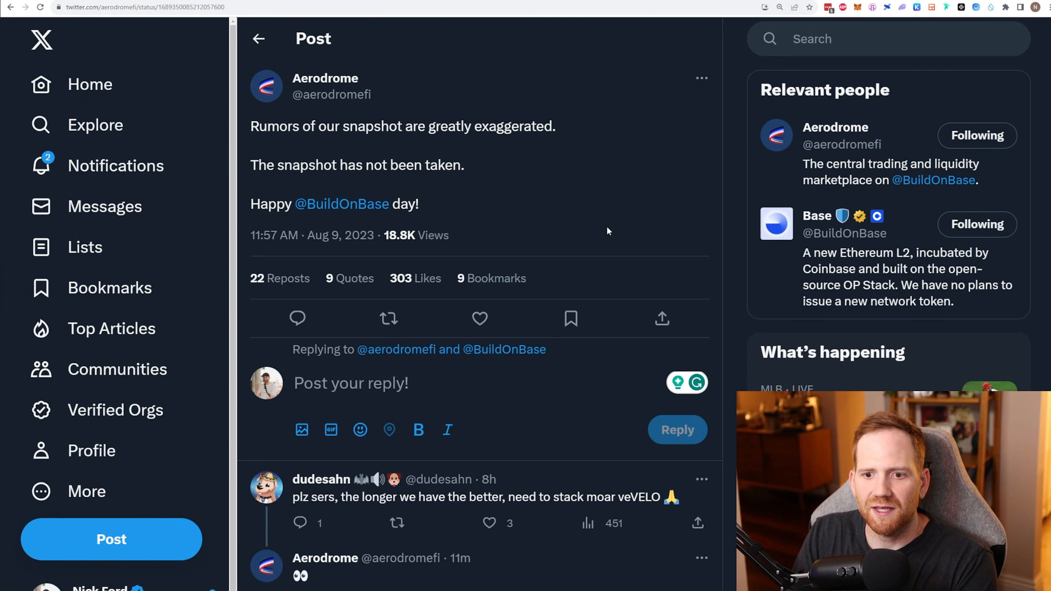
mouse_move(365, 240)
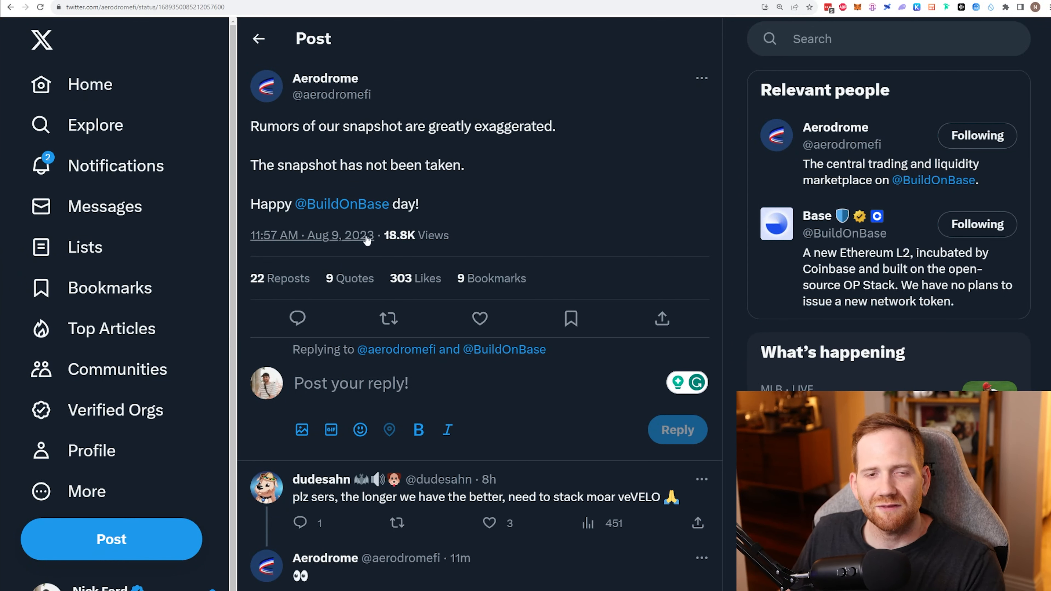
mouse_move(498, 176)
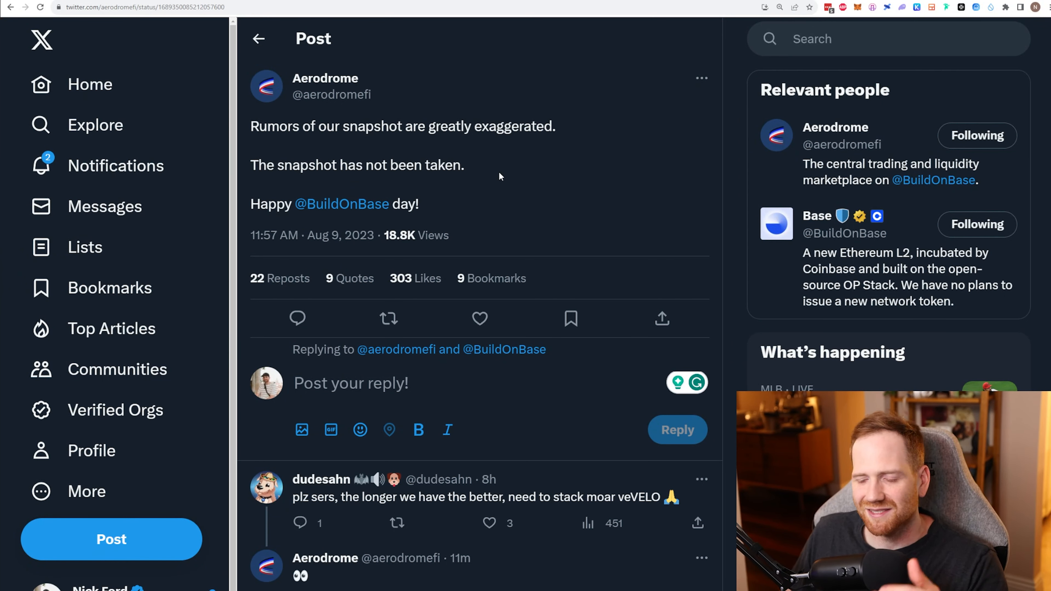
mouse_move(498, 176)
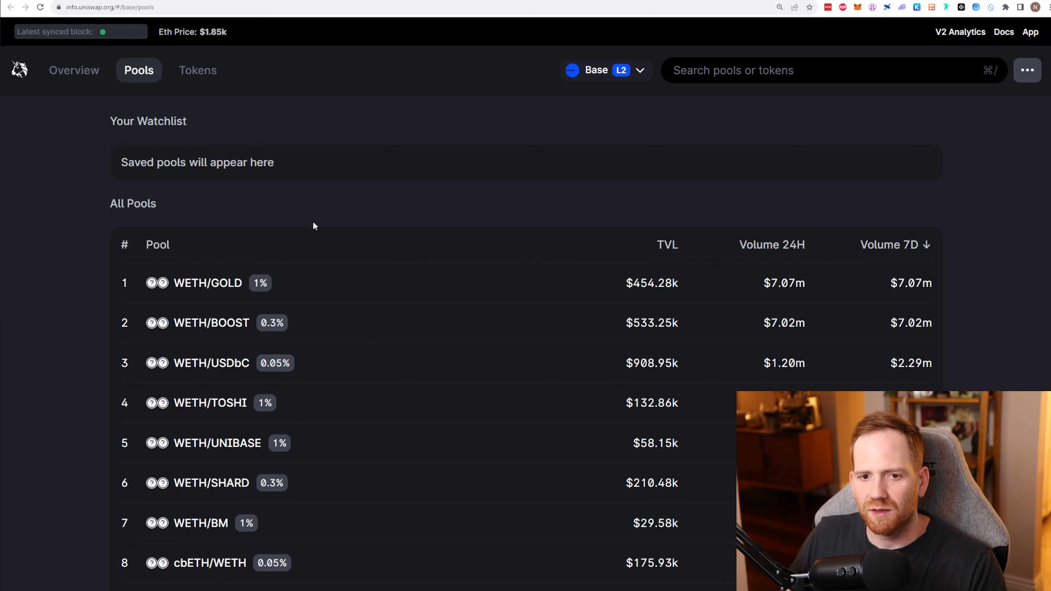
Step: Show all ten Base pools on page 1, down to WETH/4THBASE and WETH/MOCHI
scroll(down, 3)
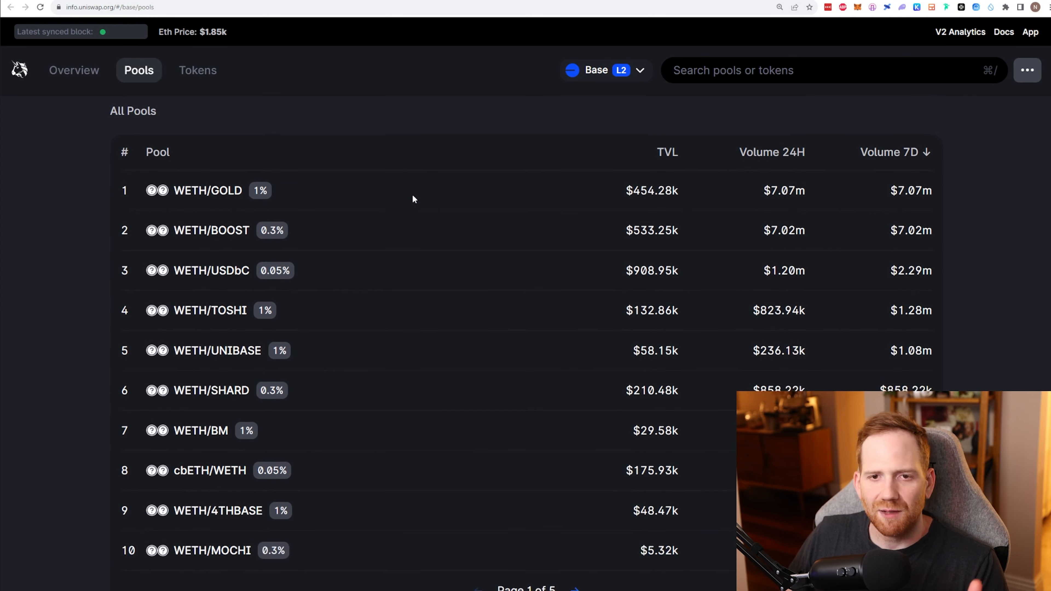
mouse_move(266, 177)
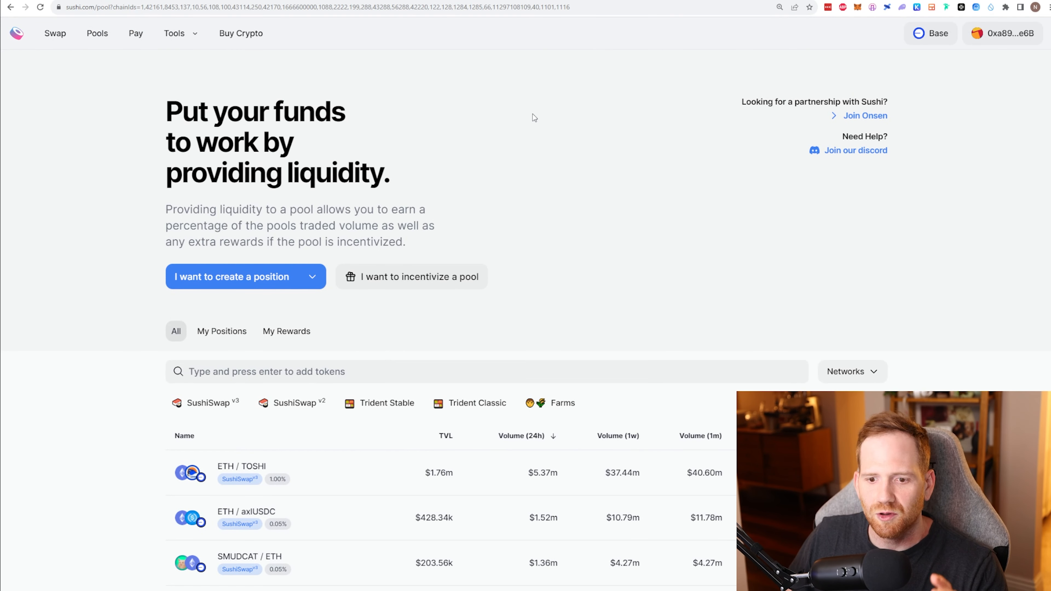
Step: Reveal SushiSwap's Base pool table, led by ETH/TOSHI at 1112.09% APR
scroll(down, 3)
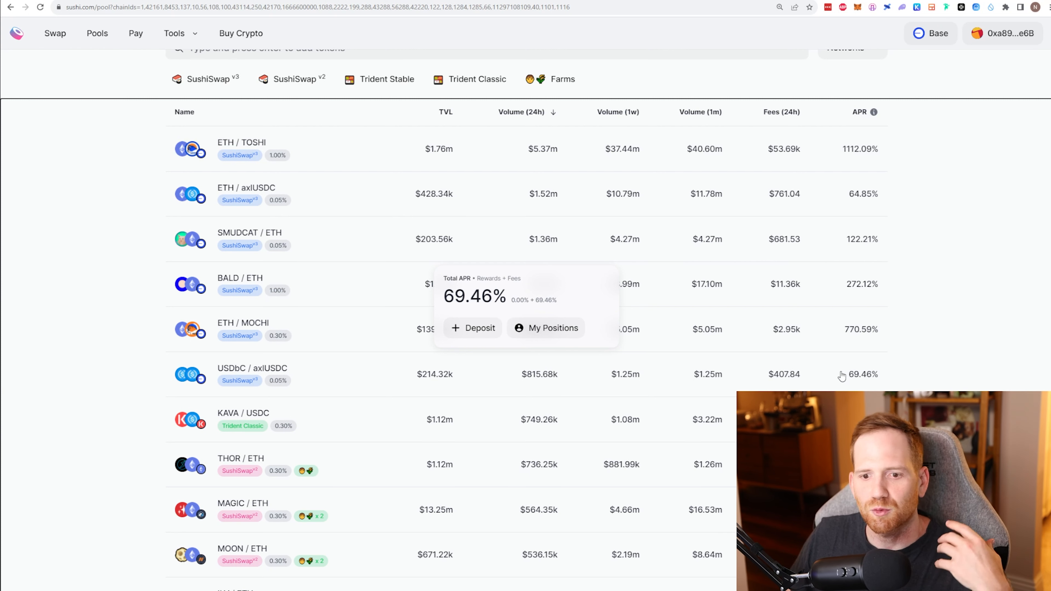
mouse_move(838, 376)
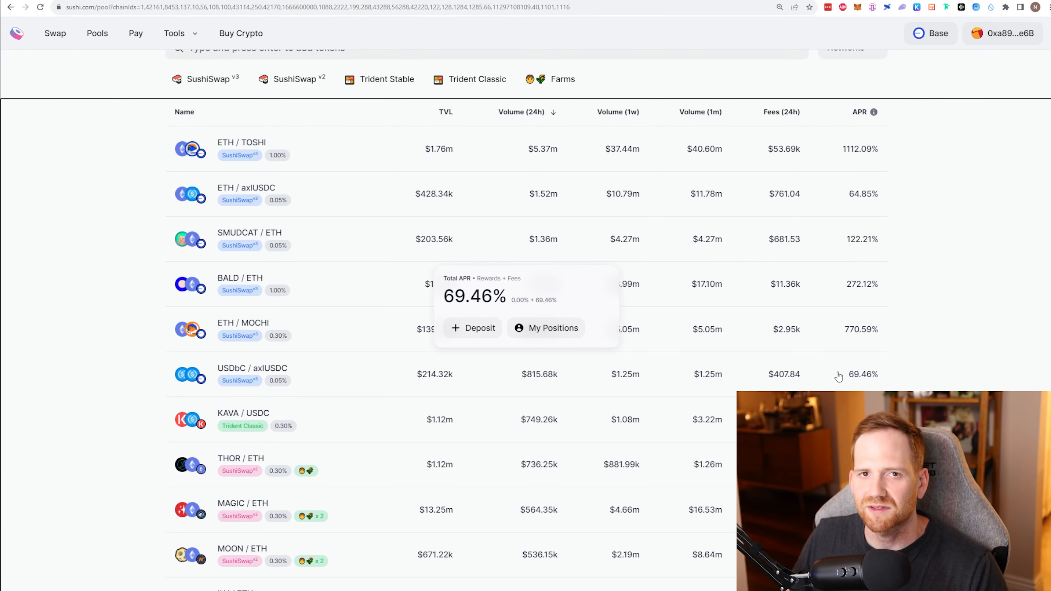
mouse_move(860, 381)
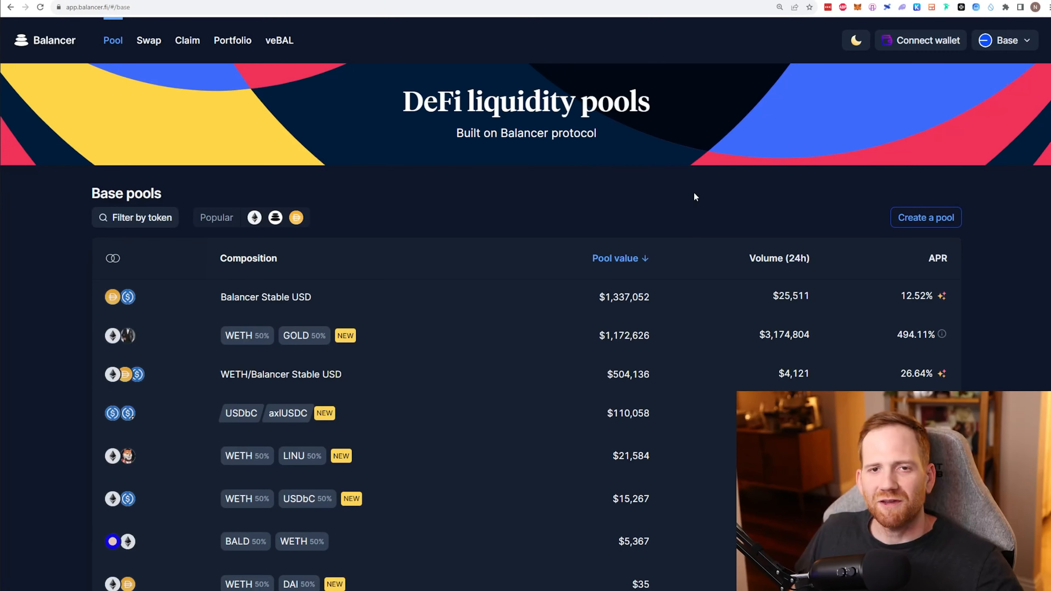
mouse_move(635, 223)
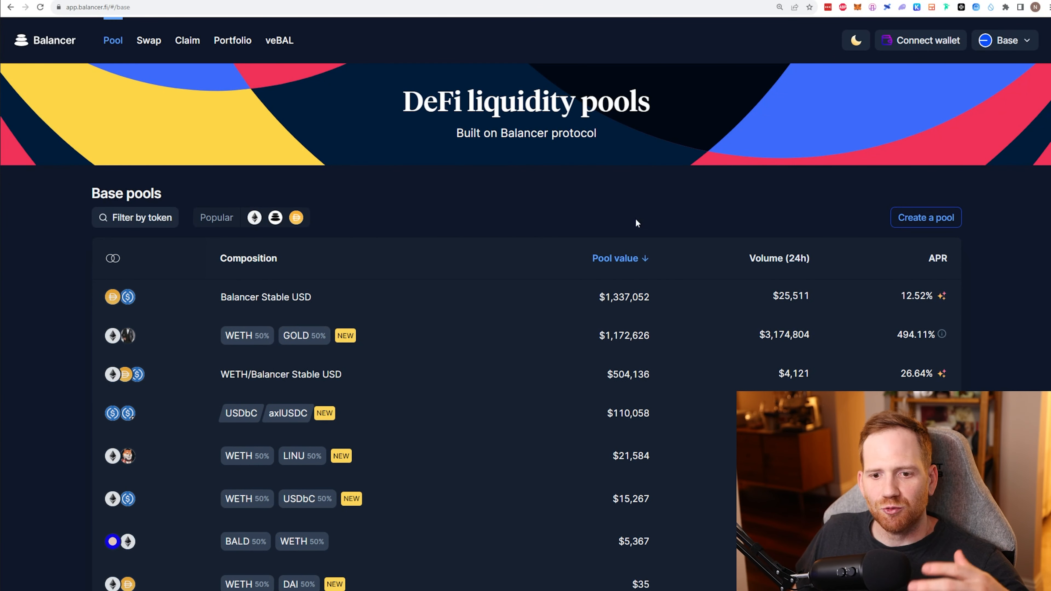
Step: Show Balancer's Base pools list topped by Balancer Stable USD
scroll(down, 3)
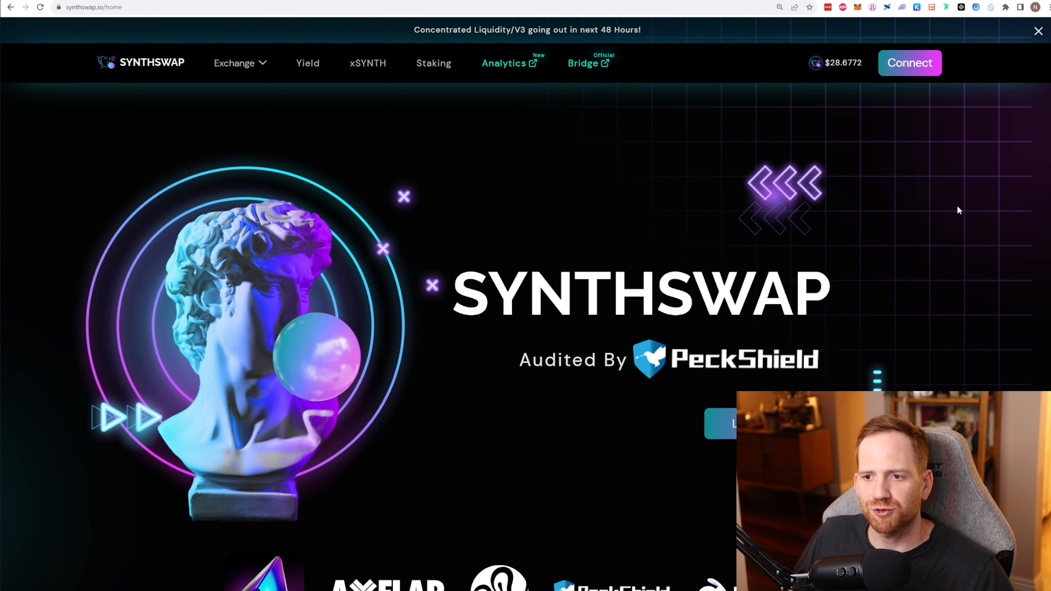
mouse_move(820, 213)
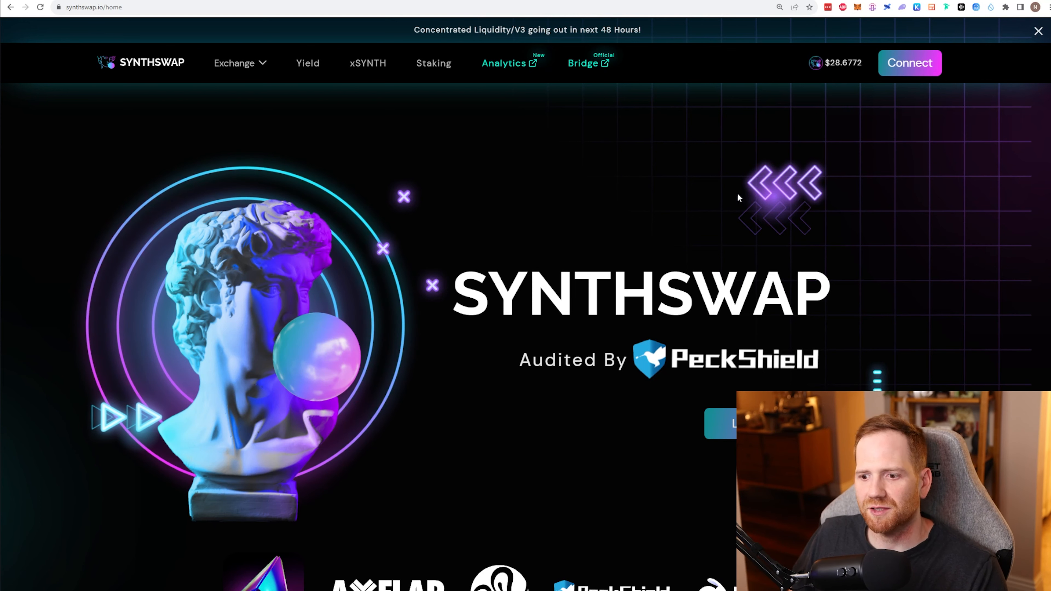
mouse_move(830, 329)
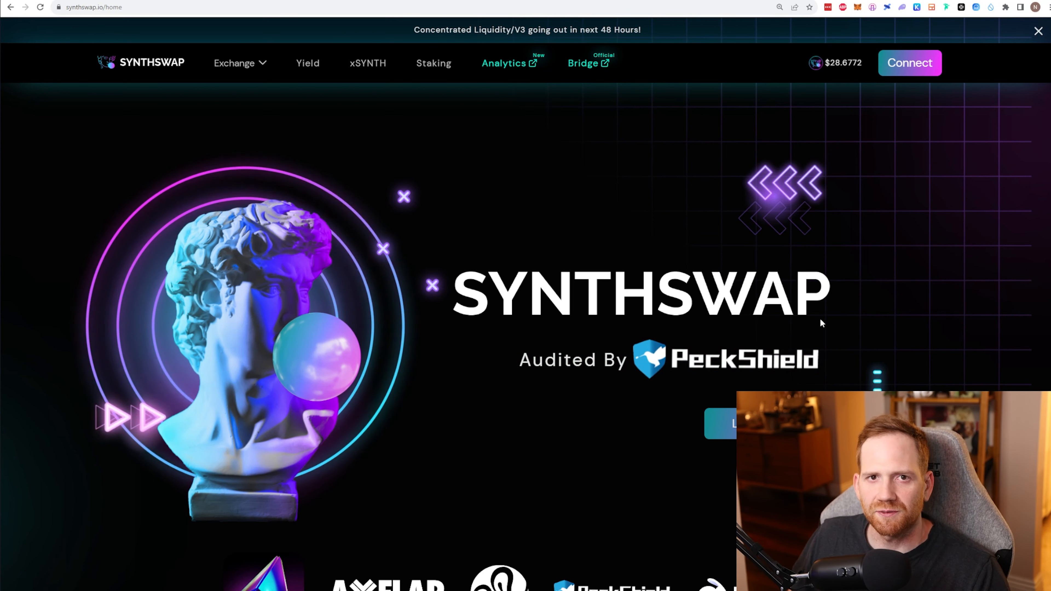
Step: Bring up SynthSwap's Yield Farm listing with the ETH-SYNTH farm at 2066% APR
click(307, 62)
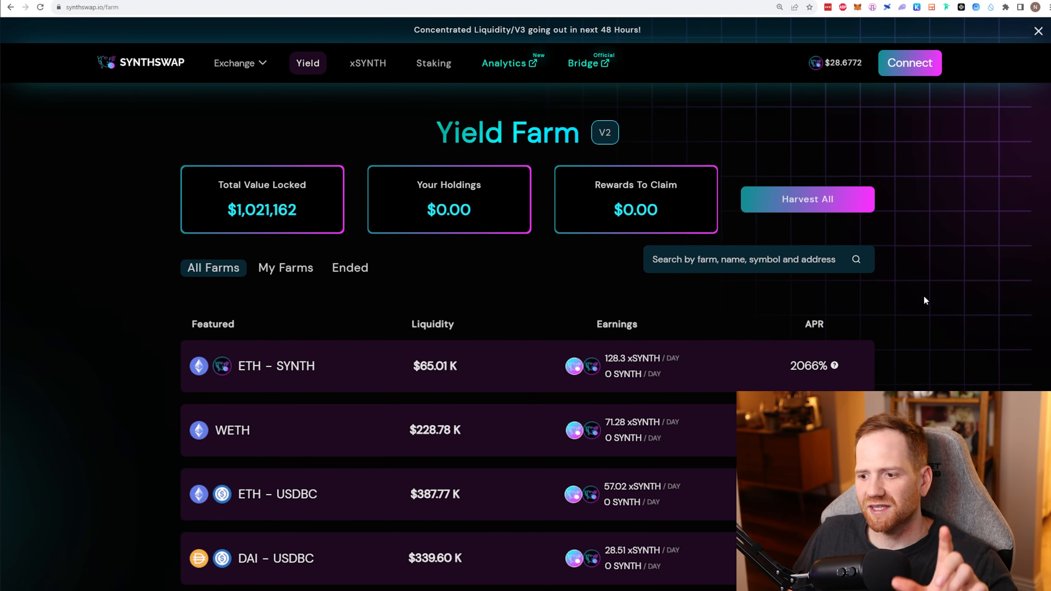
mouse_move(353, 228)
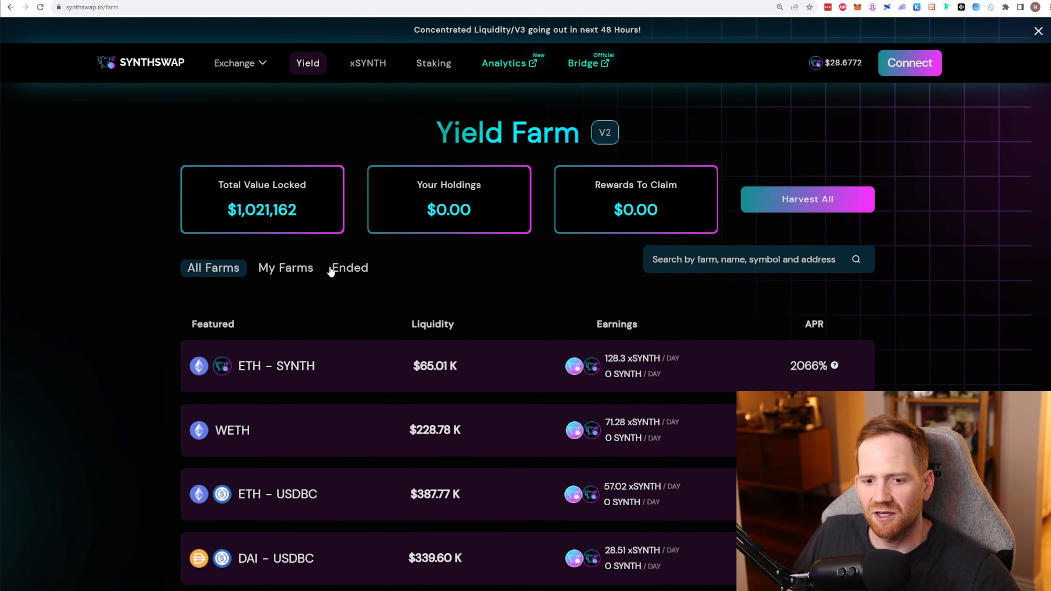
mouse_move(698, 372)
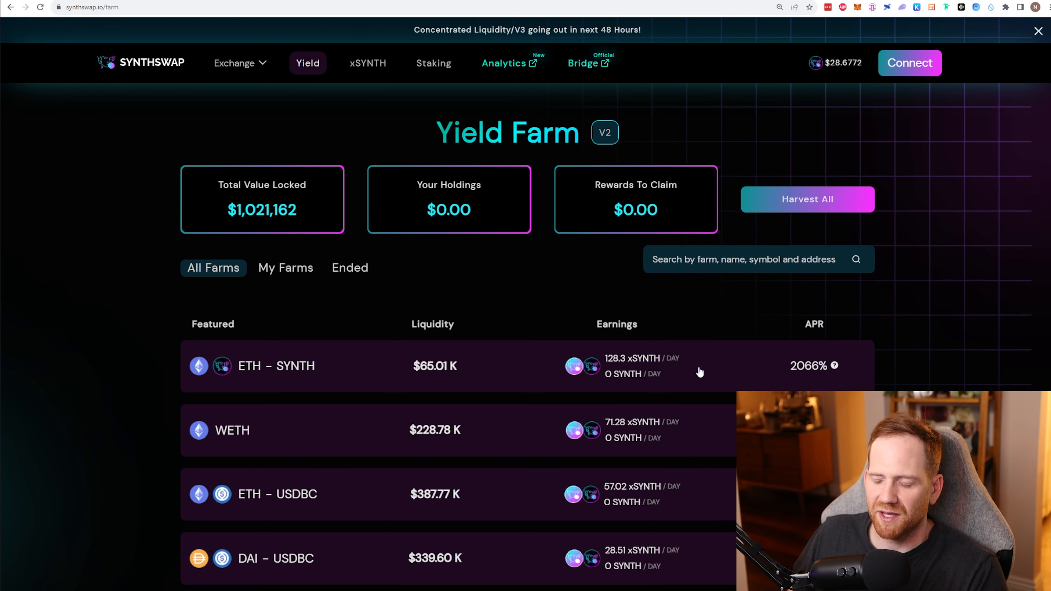
mouse_move(797, 369)
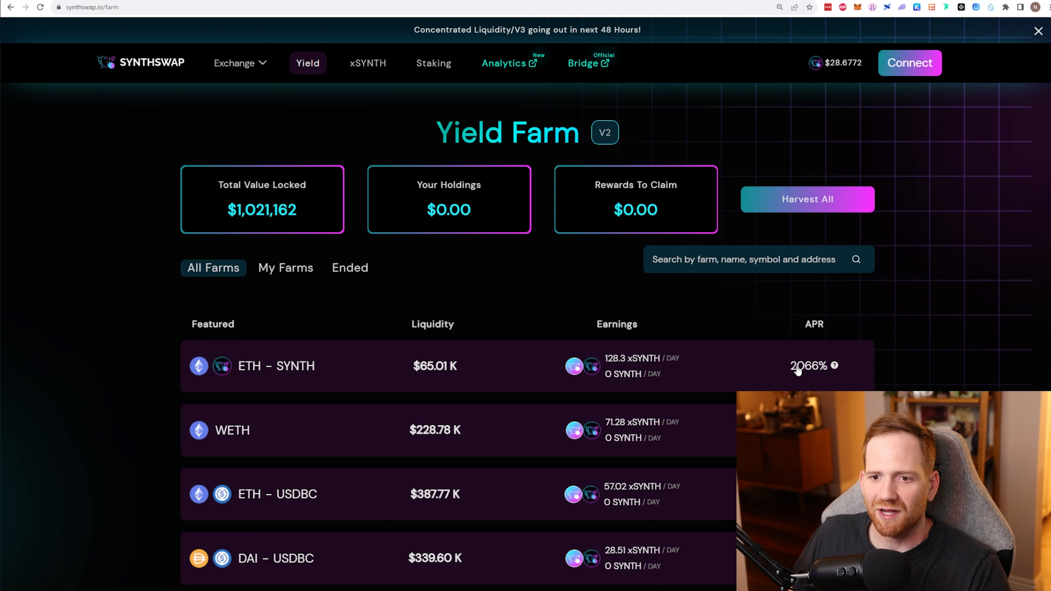
mouse_move(783, 369)
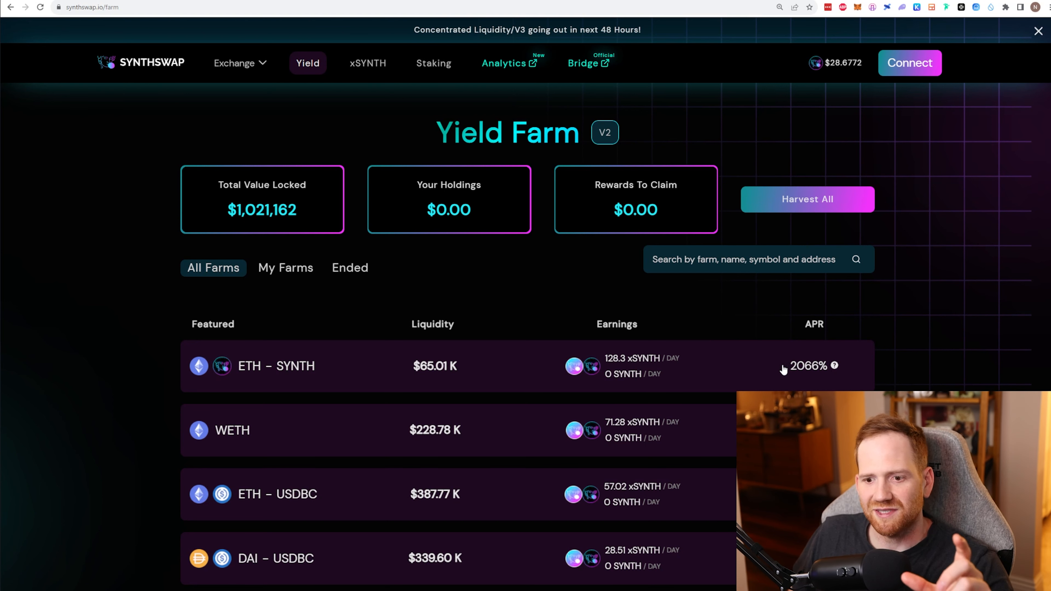
mouse_move(435, 373)
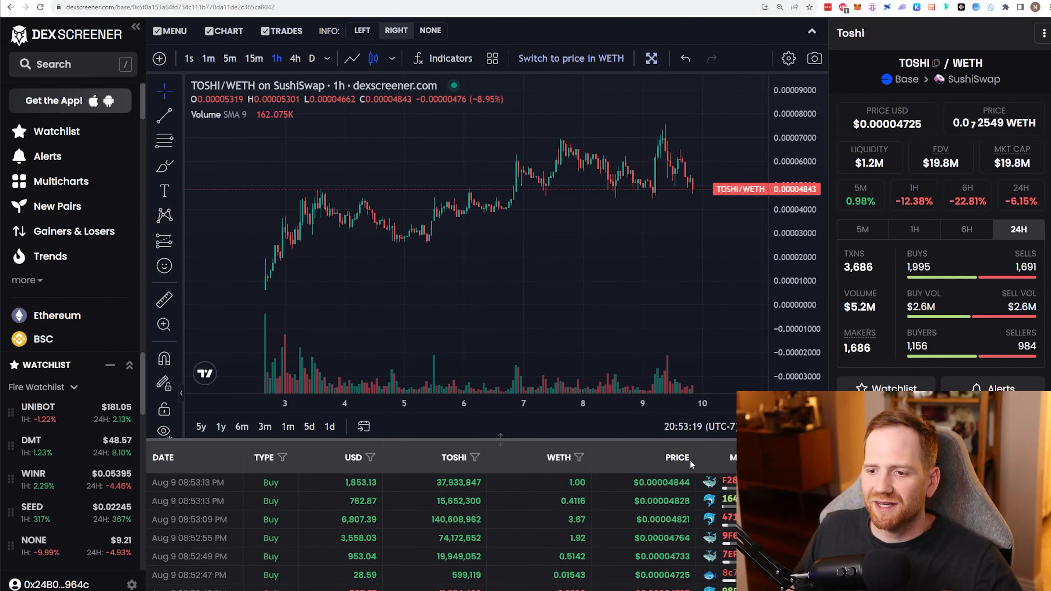
mouse_move(516, 300)
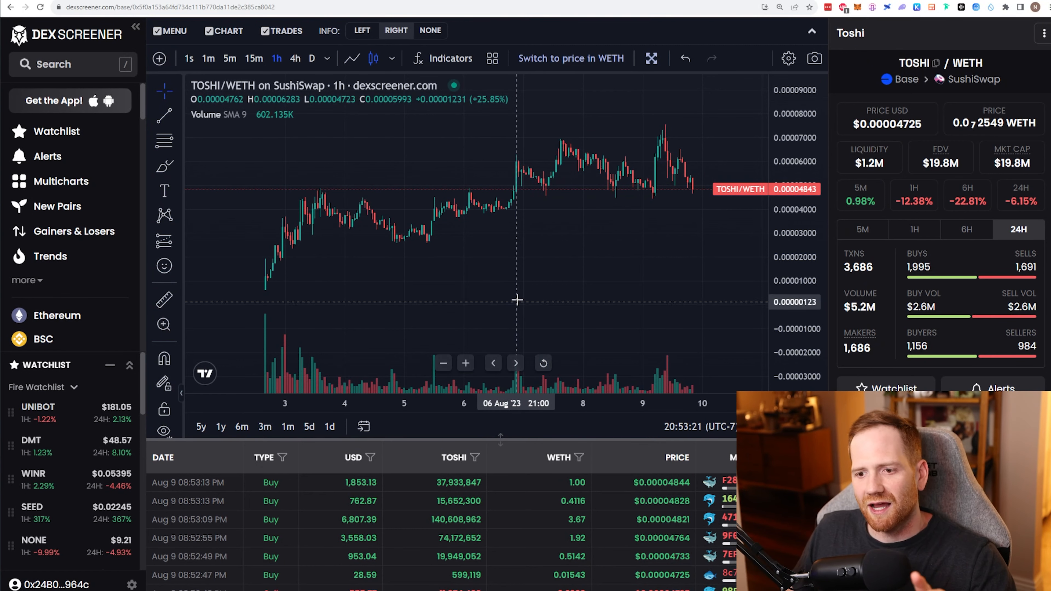
mouse_move(347, 313)
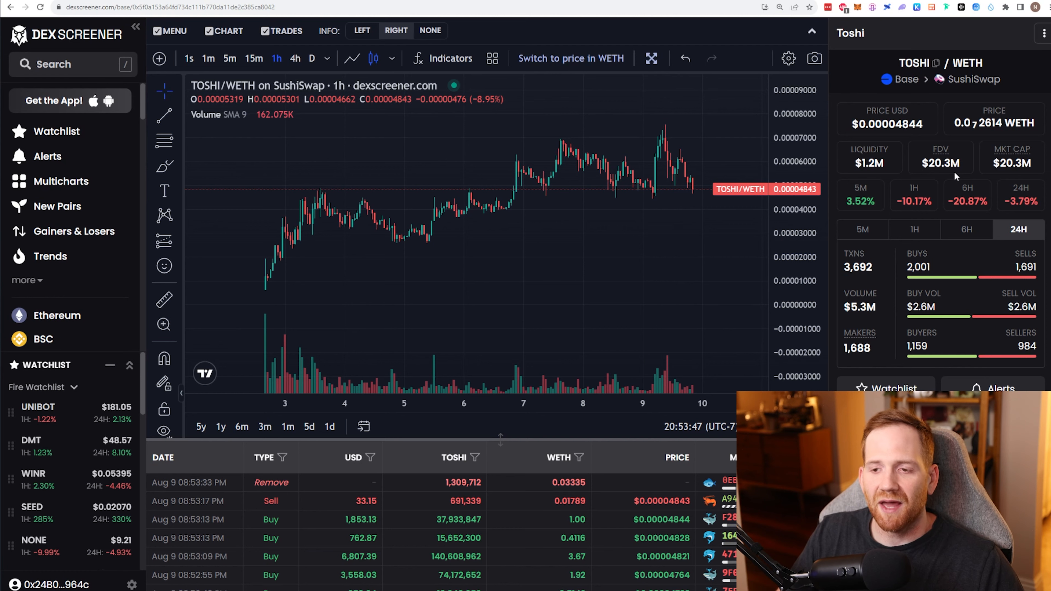
mouse_move(751, 294)
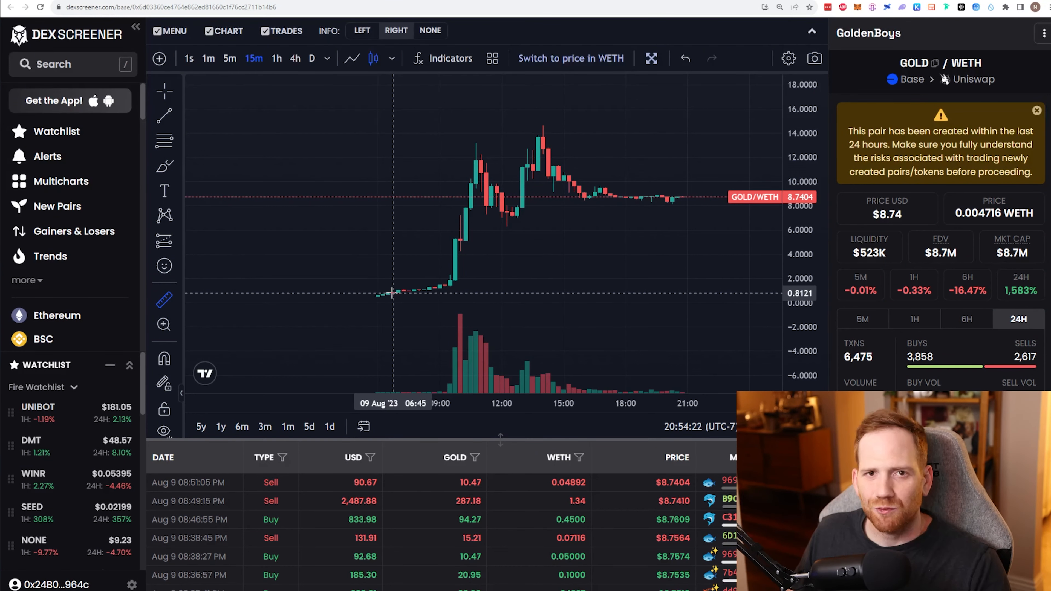
Step: Measure GOLD's roughly 719.82% price rise over 13h15m since the pair launched
drag(376, 292, 692, 194)
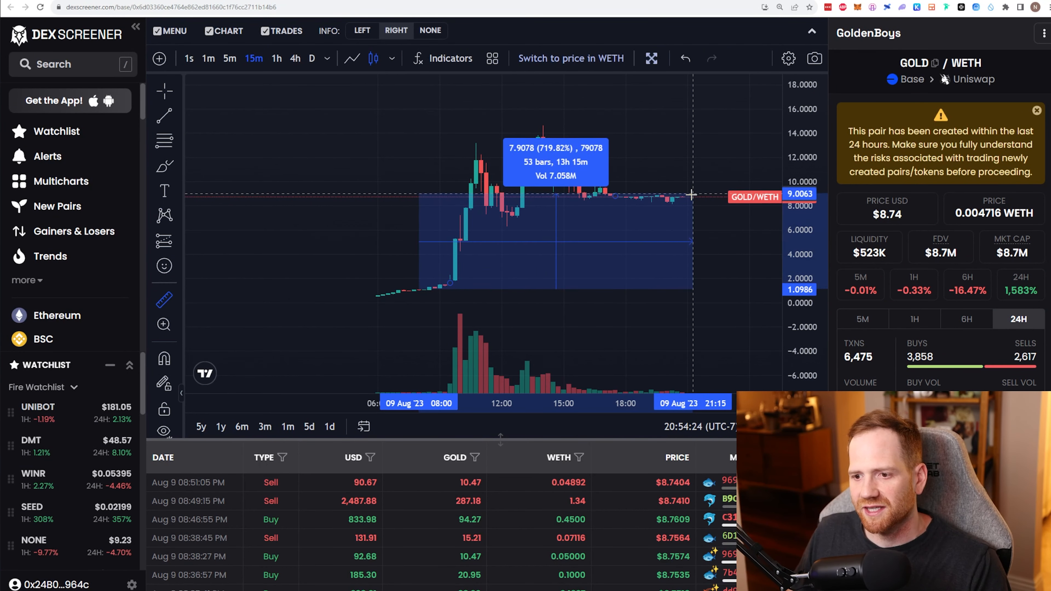